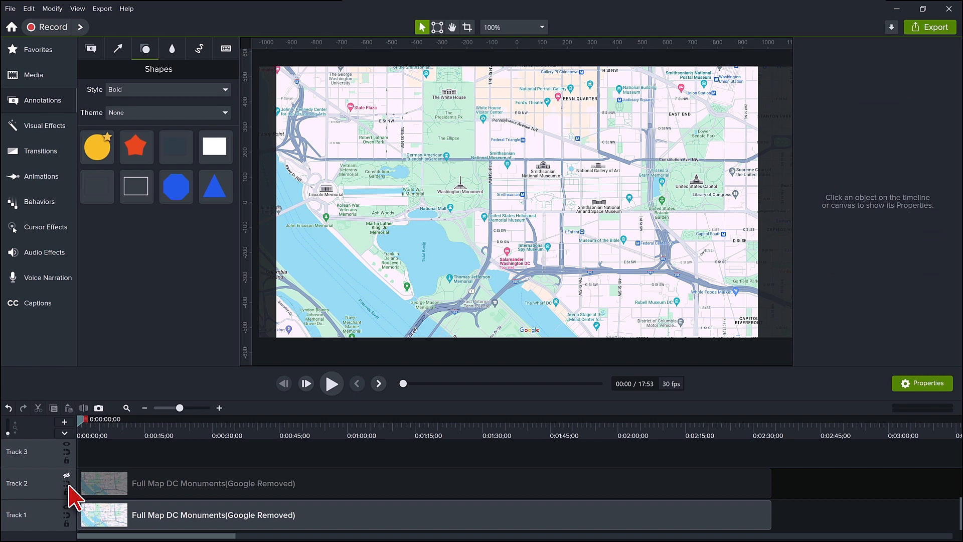
Apply Color Adjustment to the lower map clip with Range set to Gray All.
{"action": "left_click", "coordinate": [45, 126]}
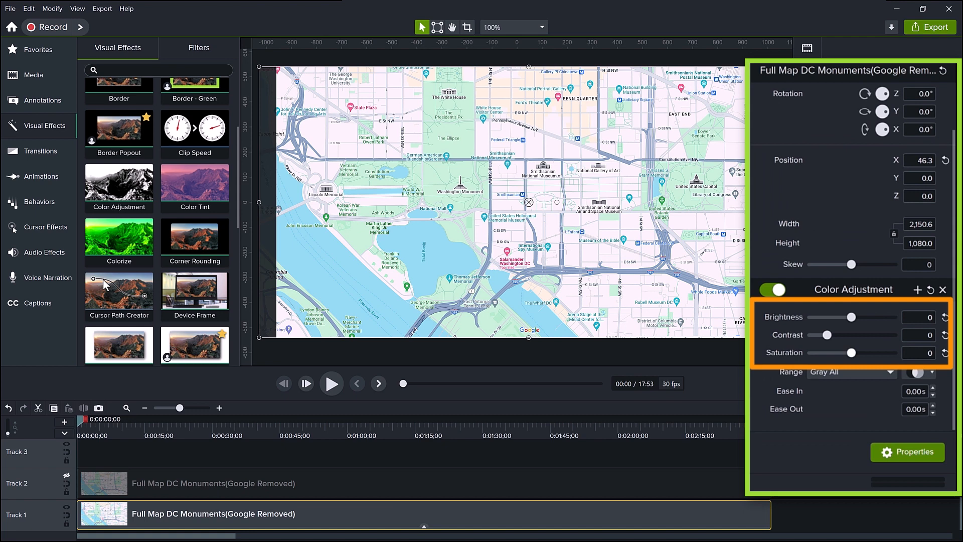
{"action": "left_click_drag", "start_coordinate": [850, 352], "coordinate": [809, 352]}
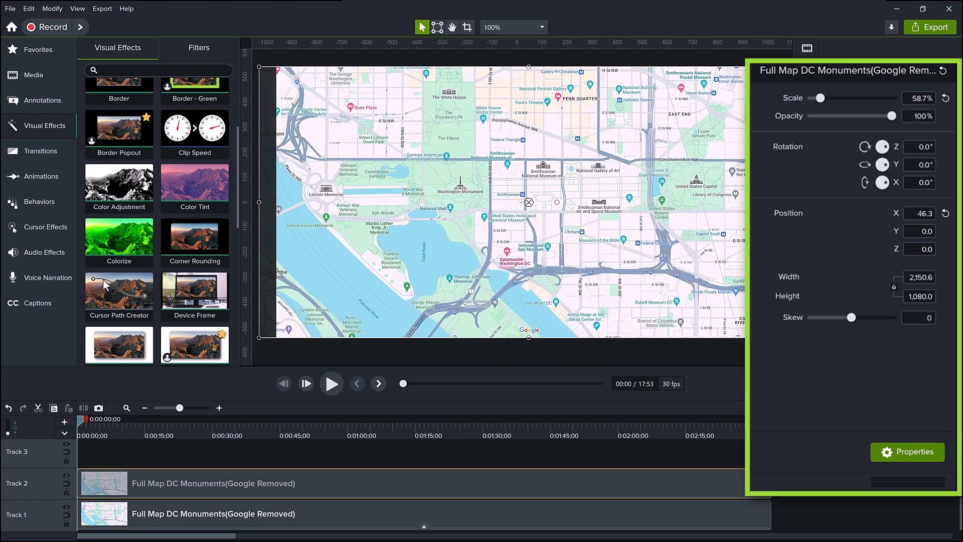
At 50% opacity, scale the upper map to about 69% over the lower map, then restore 100% opacity.
{"action": "left_click_drag", "start_coordinate": [893, 116], "coordinate": [864, 115]}
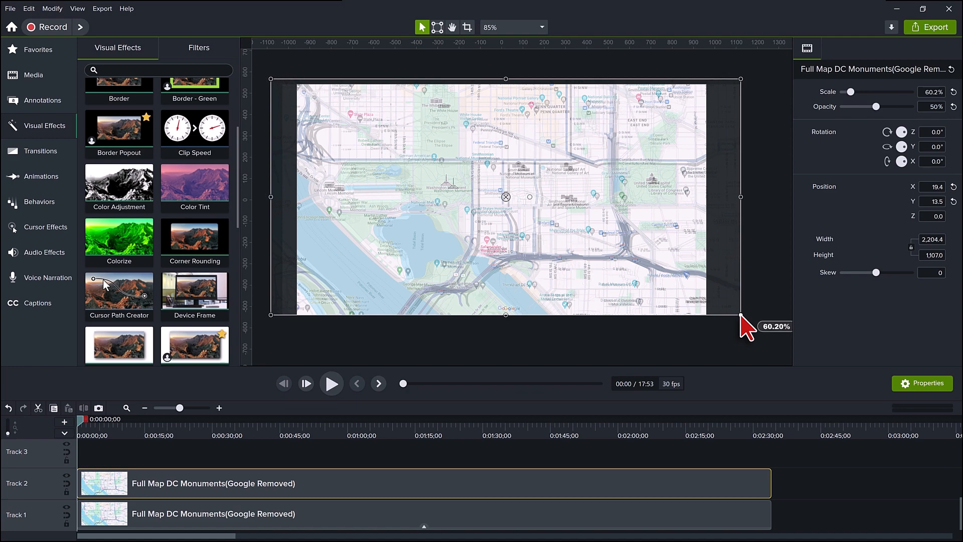
{"action": "left_click_drag", "start_coordinate": [741, 324], "coordinate": [764, 337]}
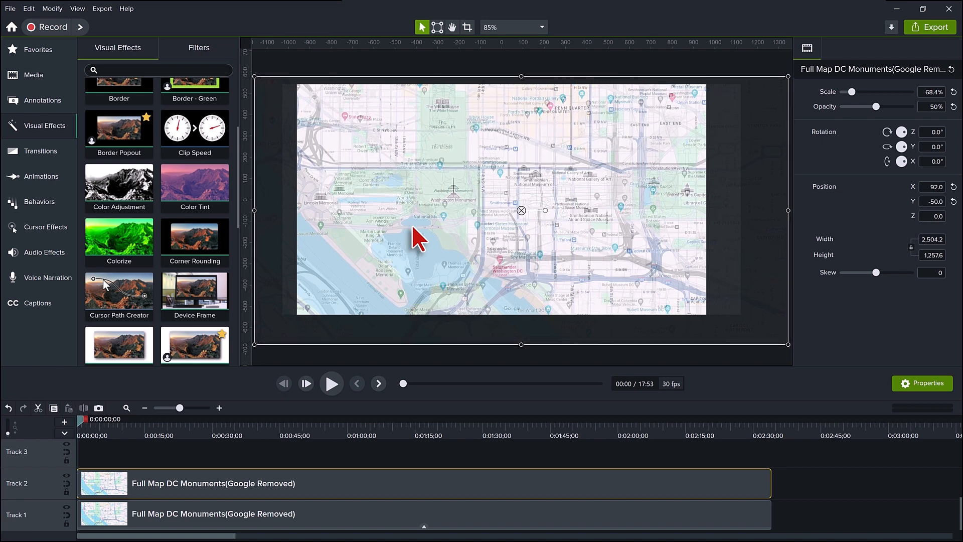
{"action": "mouse_move", "coordinate": [258, 359]}
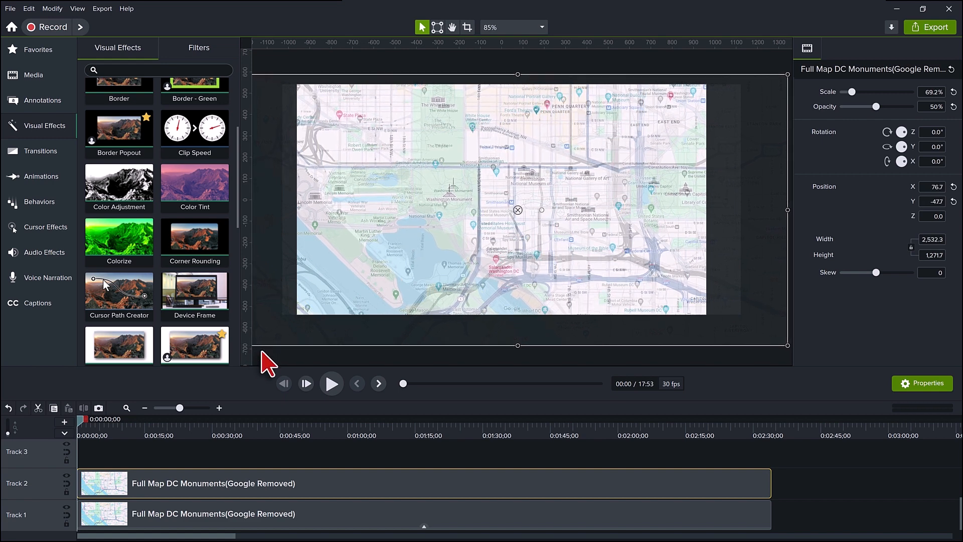
{"action": "left_click_drag", "start_coordinate": [517, 210], "coordinate": [525, 200]}
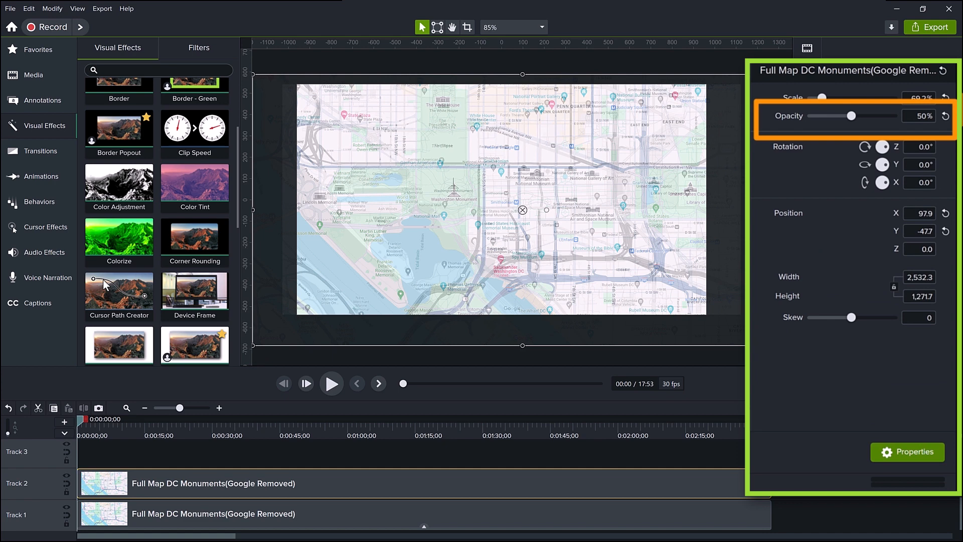
{"action": "left_click_drag", "start_coordinate": [850, 115], "coordinate": [892, 116]}
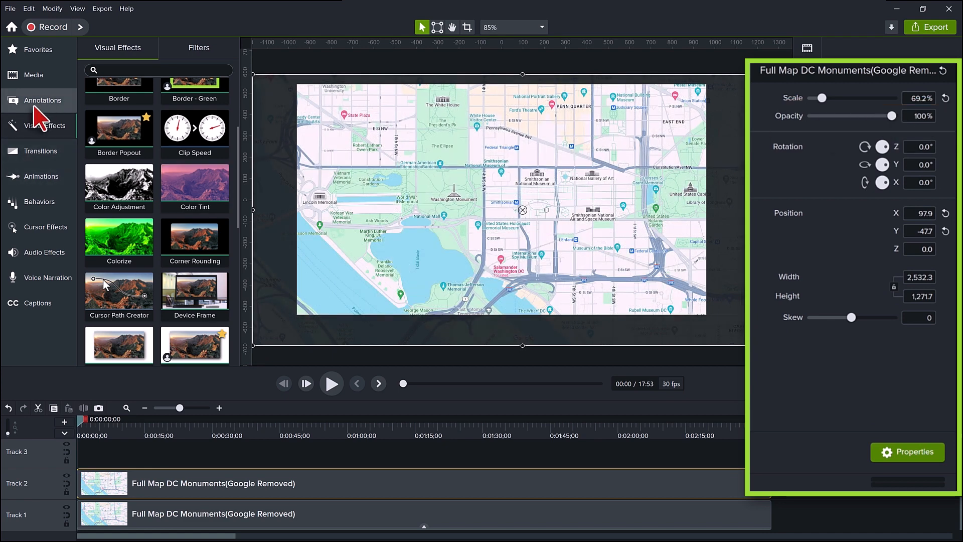
Add the yellow circle shape to the timeline at the playhead and lower its opacity to 50%.
{"action": "left_click", "coordinate": [144, 49]}
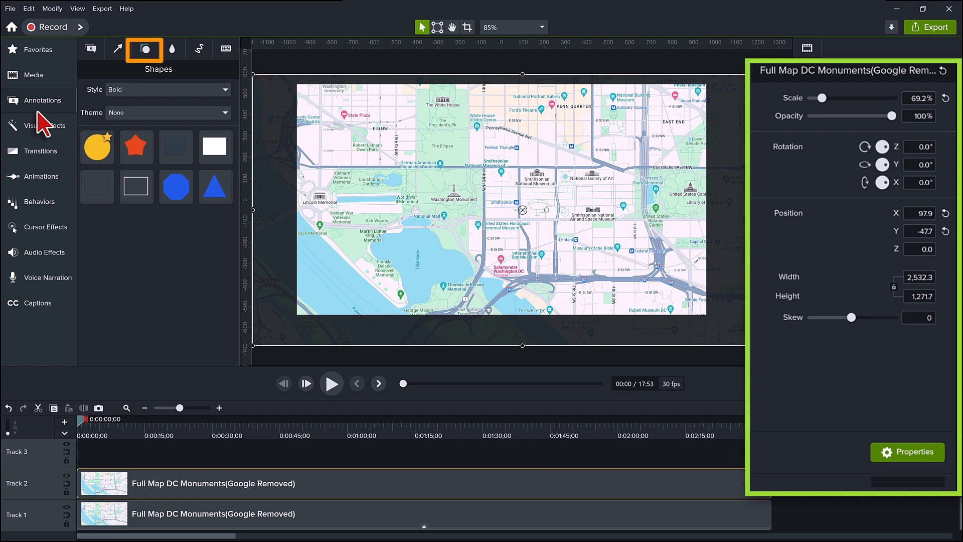
{"action": "left_click", "coordinate": [96, 147]}
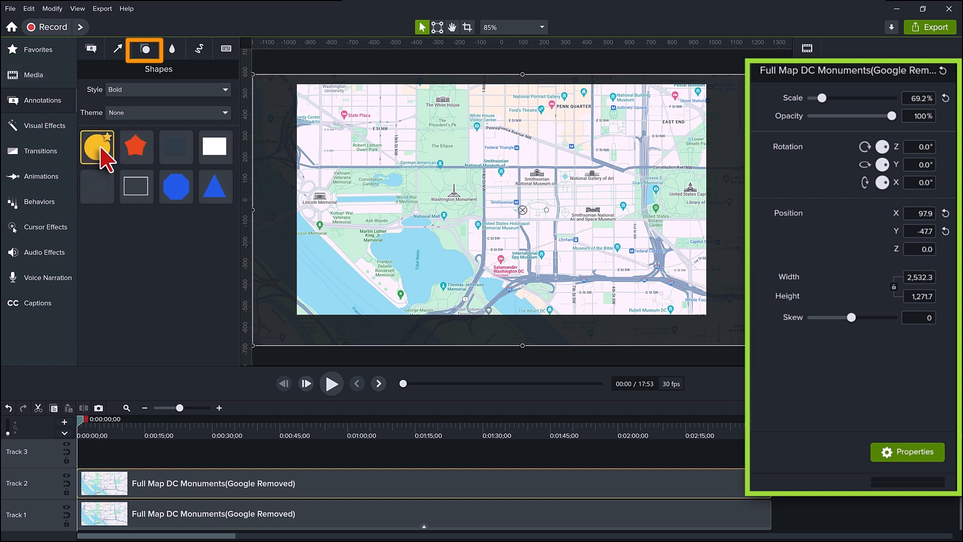
{"action": "right_click", "coordinate": [96, 146]}
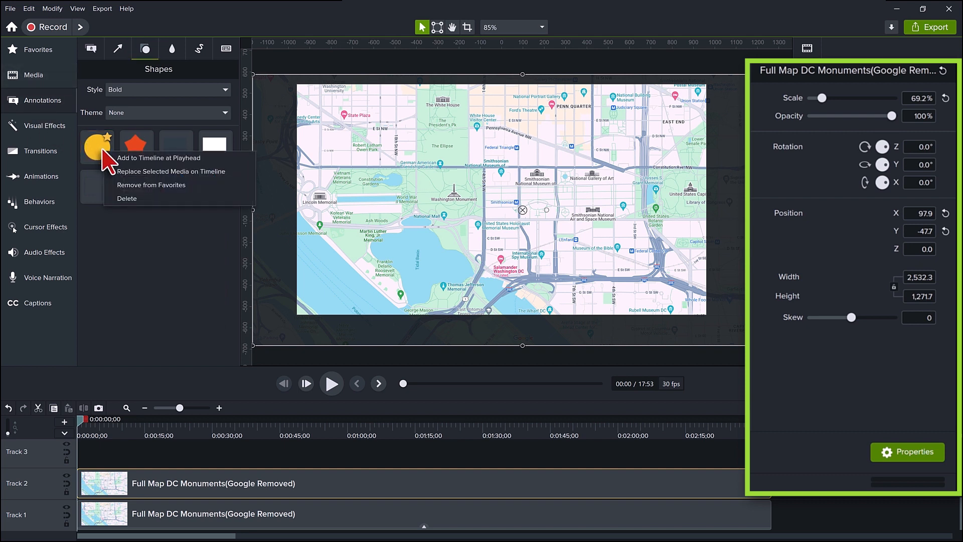
{"action": "left_click", "coordinate": [158, 157]}
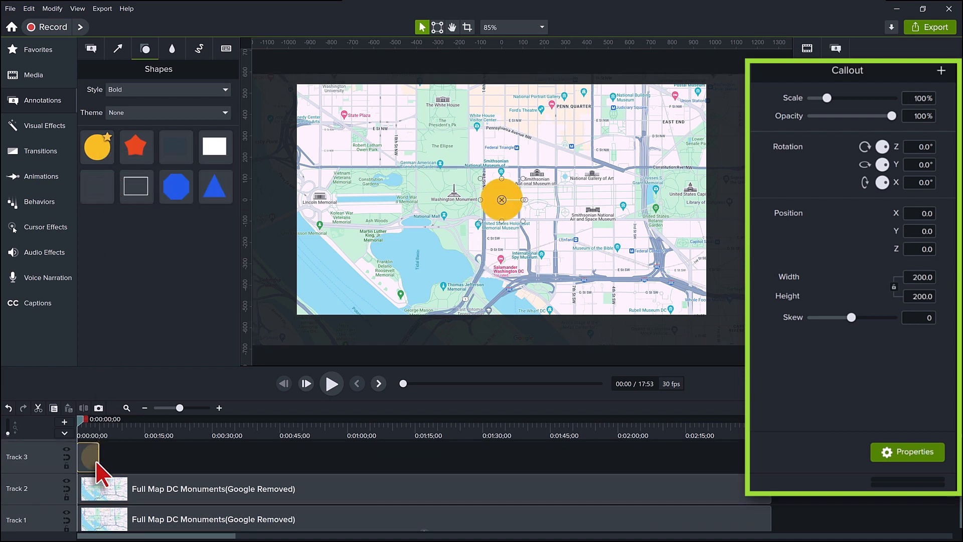
{"action": "left_click", "coordinate": [90, 456]}
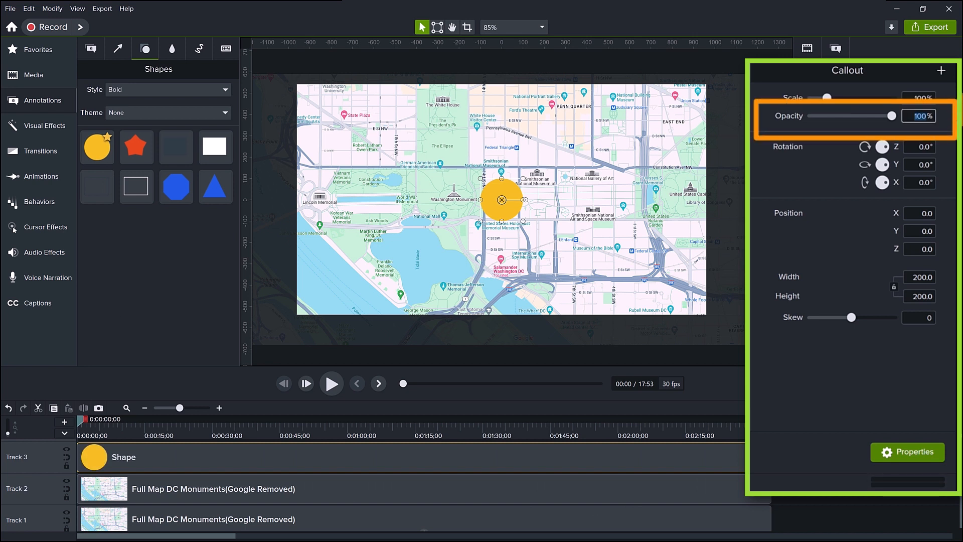
{"action": "left_click_drag", "start_coordinate": [903, 115], "coordinate": [849, 115]}
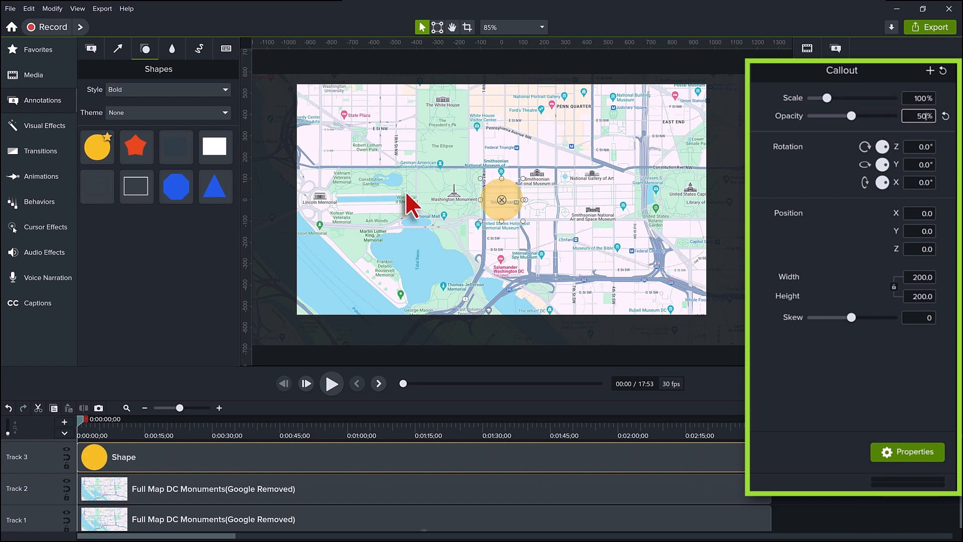
Apply Media Matte to the circle, size it around the Lincoln Memorial and restore full opacity.
{"action": "left_click", "coordinate": [45, 125]}
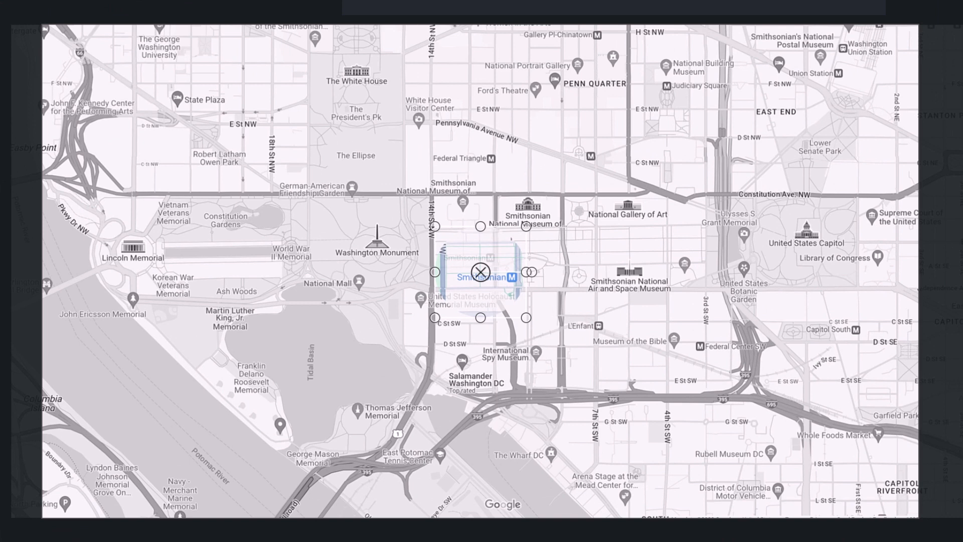
{"action": "left_click_drag", "start_coordinate": [487, 272], "coordinate": [377, 113]}
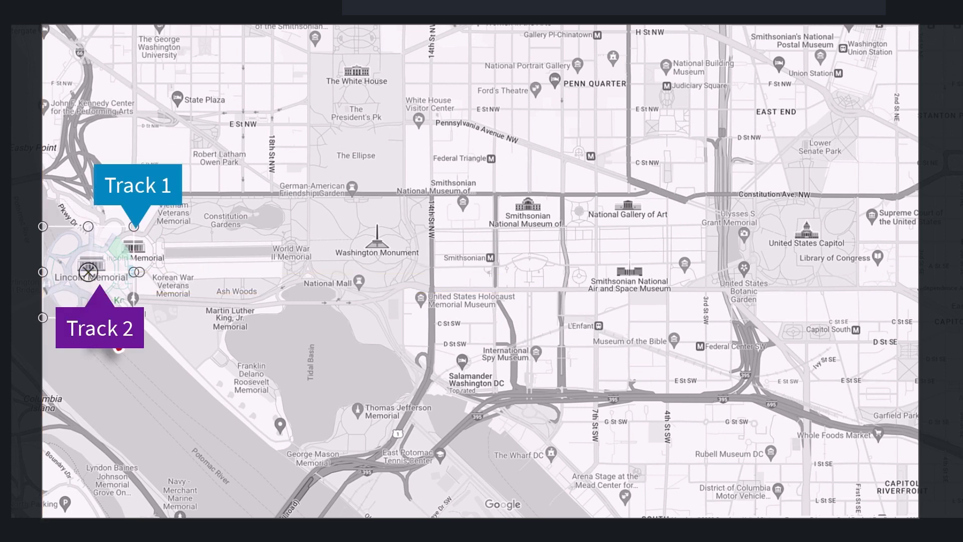
{"action": "left_click_drag", "start_coordinate": [113, 270], "coordinate": [503, 269]}
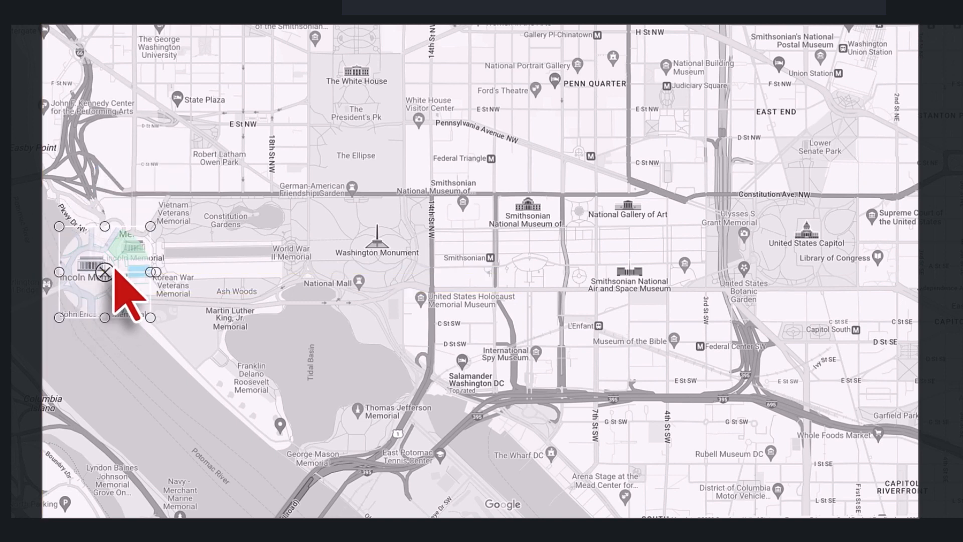
{"action": "left_click_drag", "start_coordinate": [104, 273], "coordinate": [387, 252]}
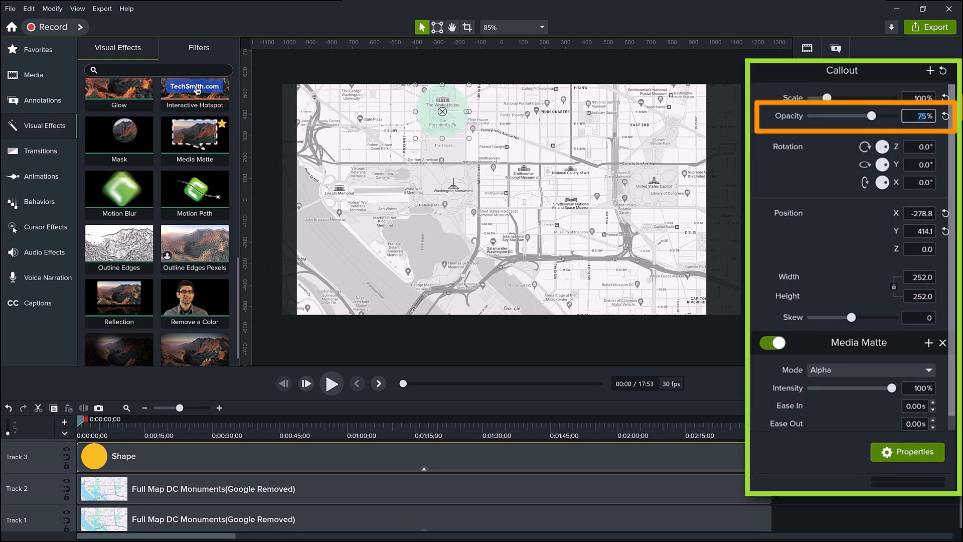
{"action": "left_click_drag", "start_coordinate": [867, 115], "coordinate": [893, 116]}
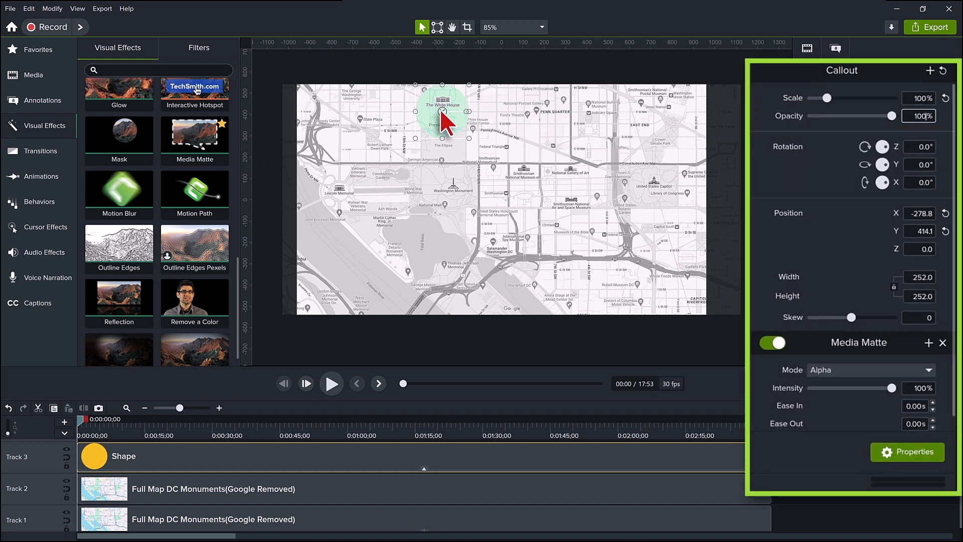
Test the magnifier over the Washington Monument, Smithsonian museums and back to the White House.
{"action": "left_click_drag", "start_coordinate": [442, 119], "coordinate": [446, 199]}
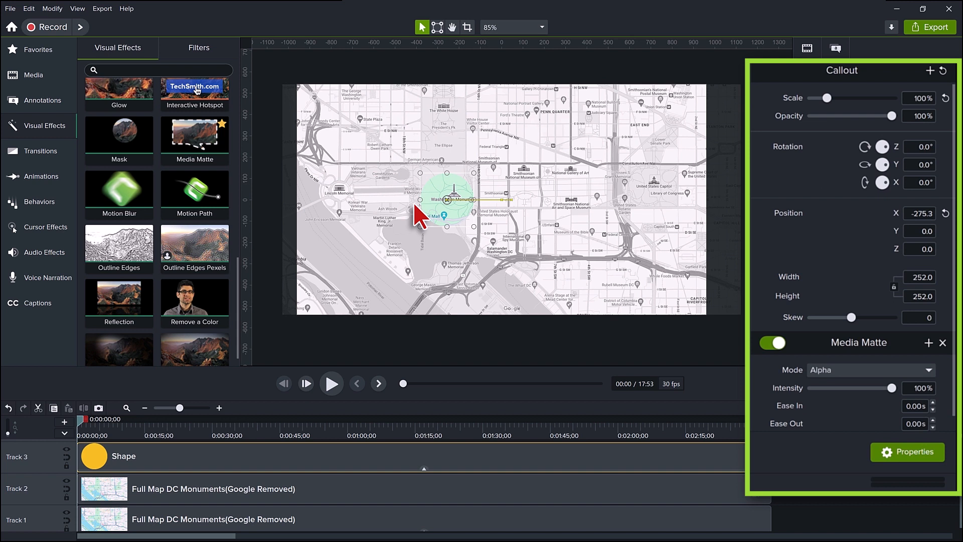
{"action": "left_click_drag", "start_coordinate": [445, 199], "coordinate": [562, 181]}
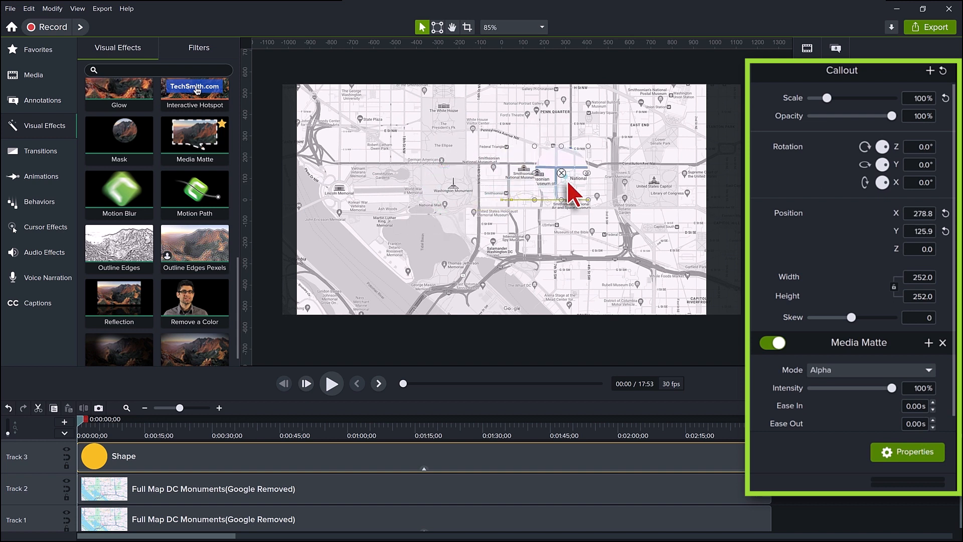
{"action": "left_click_drag", "start_coordinate": [559, 185], "coordinate": [443, 130]}
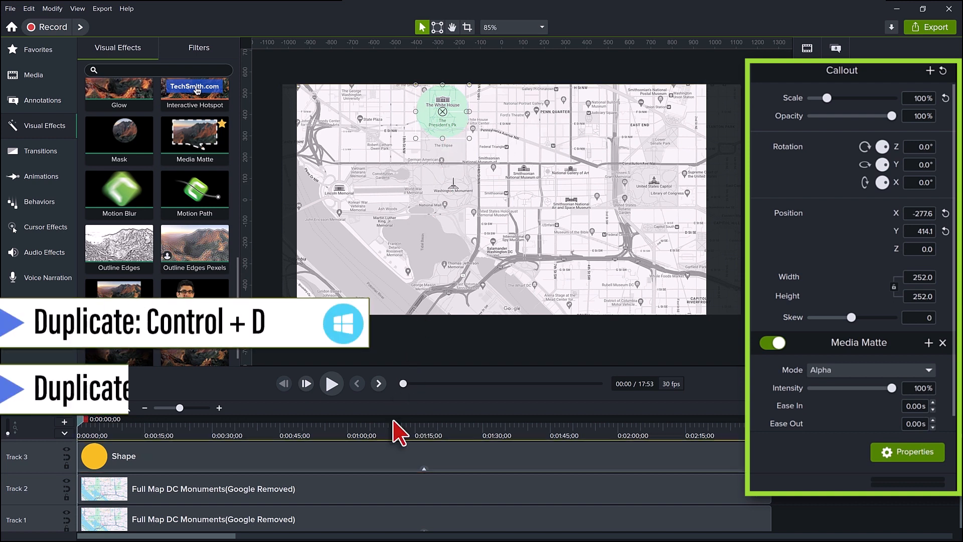
Duplicate the circle, remove its matte and widen the copy to 255 pixels.
{"action": "key", "text": "ctrl+d"}
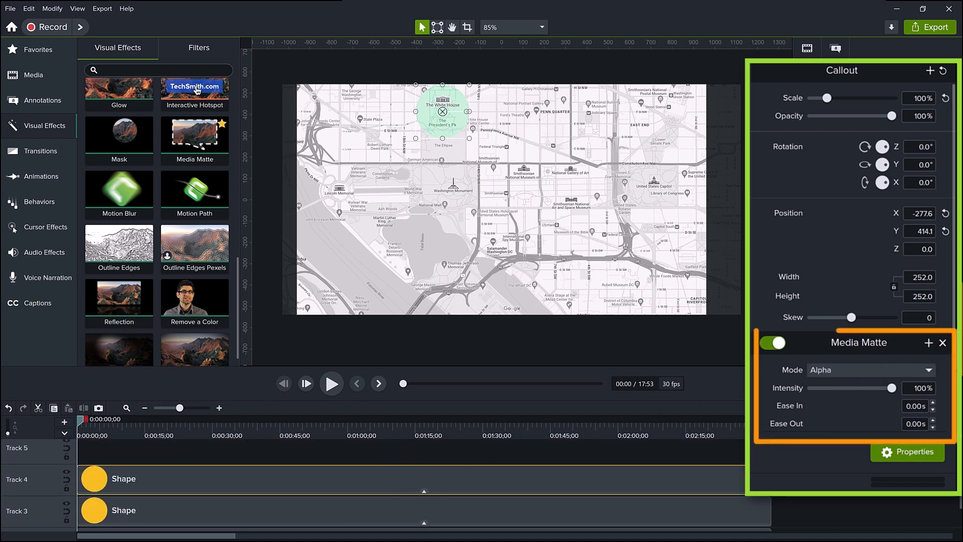
{"action": "left_click", "coordinate": [942, 342]}
{"action": "type", "text": "255"}
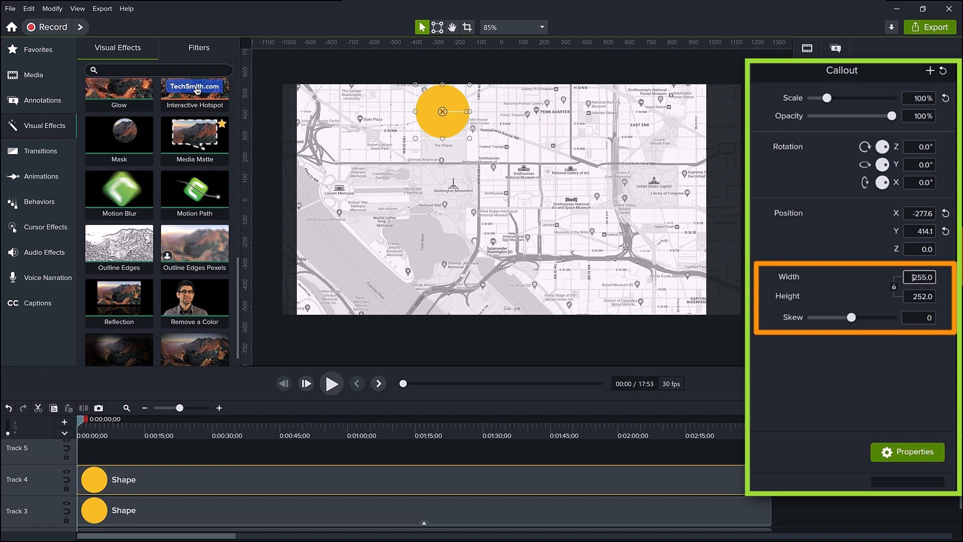
{"action": "left_click", "coordinate": [920, 296]}
{"action": "type", "text": "255"}
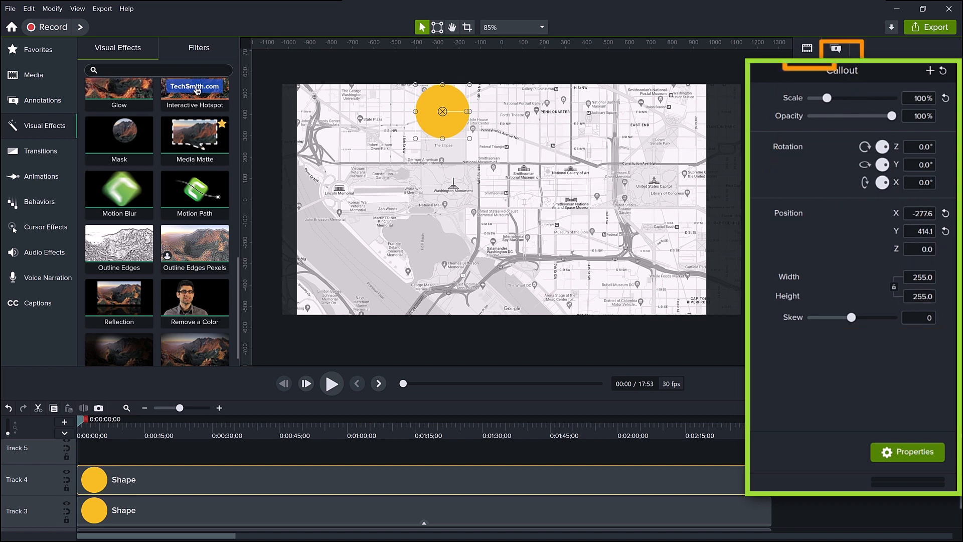
Make the copy's fill 0% opaque and give it a thick dark blue outline.
{"action": "left_click", "coordinate": [806, 48]}
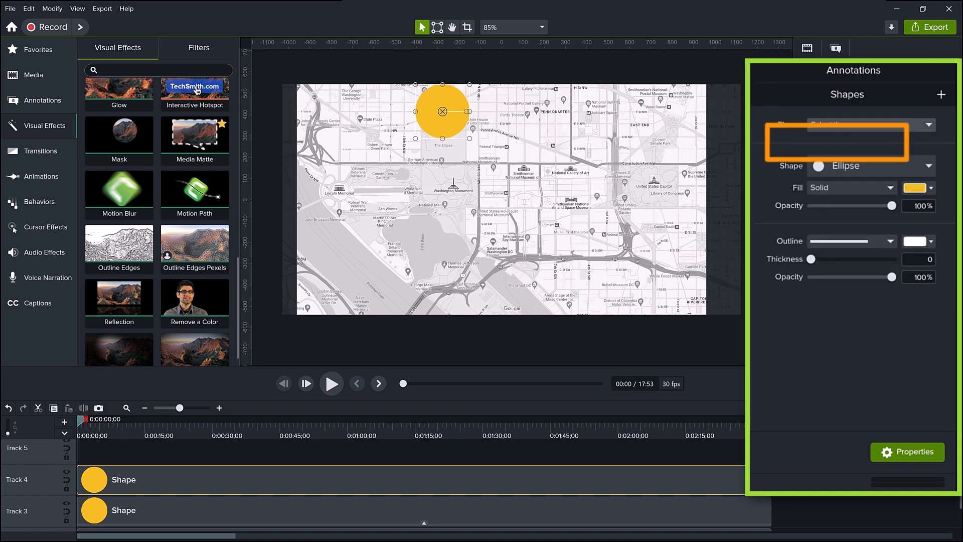
{"action": "left_click_drag", "start_coordinate": [891, 205], "coordinate": [852, 205]}
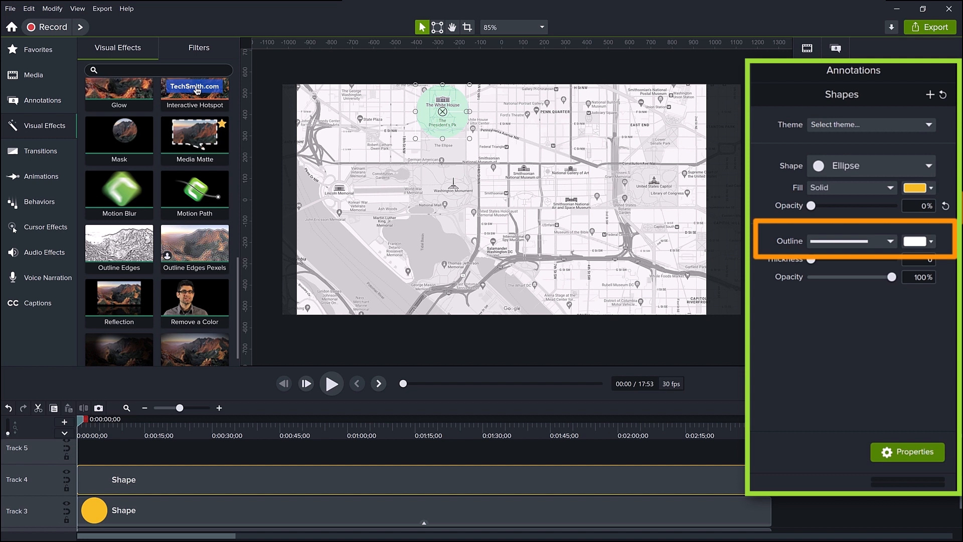
{"action": "left_click", "coordinate": [915, 241]}
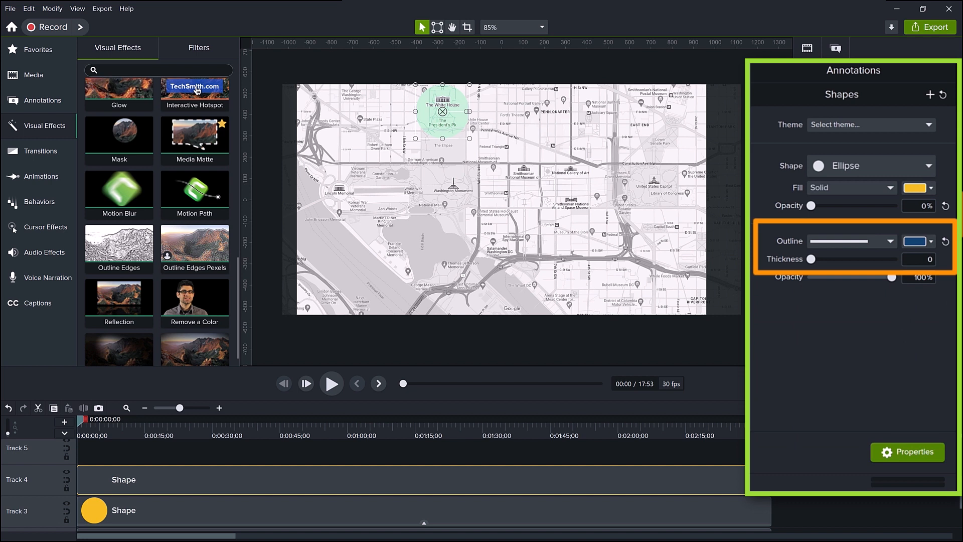
{"action": "left_click_drag", "start_coordinate": [816, 258], "coordinate": [822, 259]}
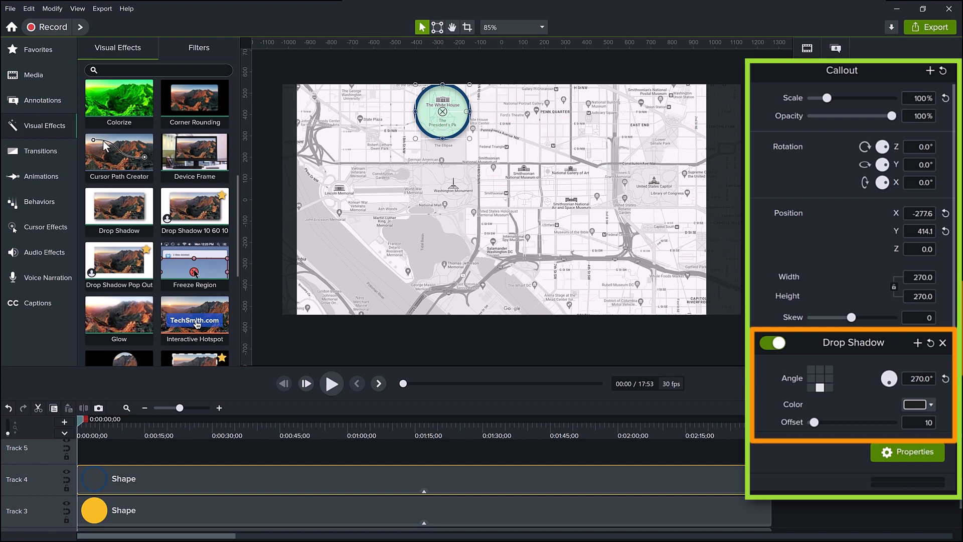
Add a Drop Shadow to the ring and pick a darker shadow colour.
{"action": "scroll", "scroll_direction": "down", "scroll_amount": 3}
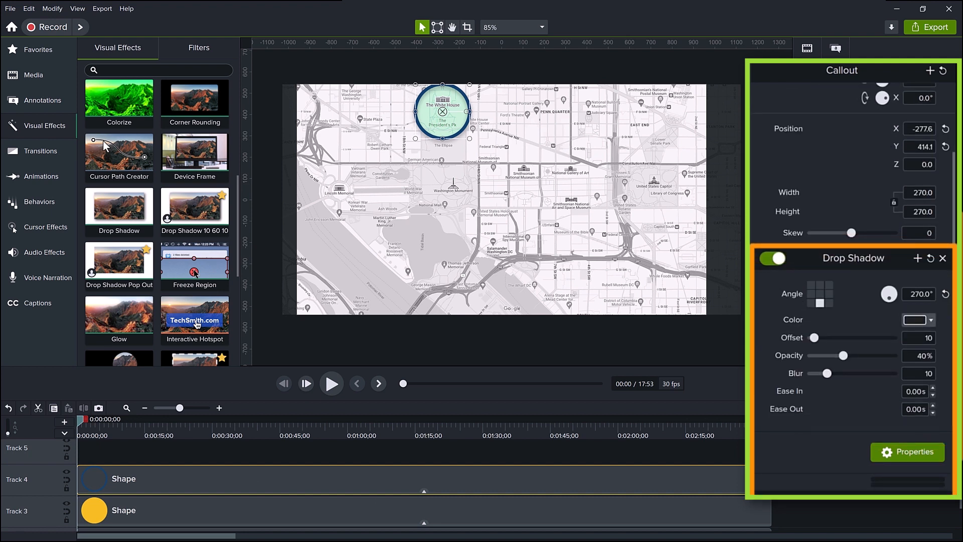
{"action": "left_click", "coordinate": [914, 319]}
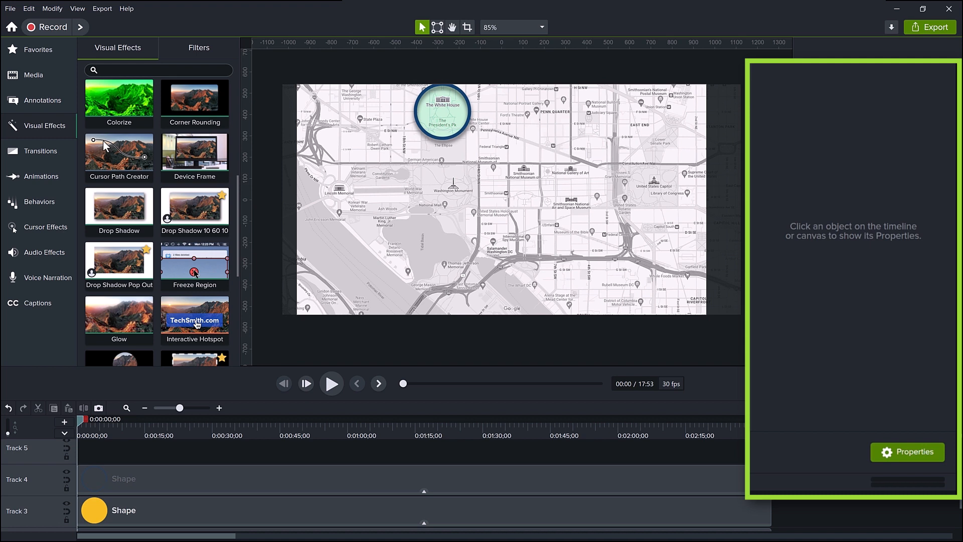
{"action": "left_click", "coordinate": [442, 111]}
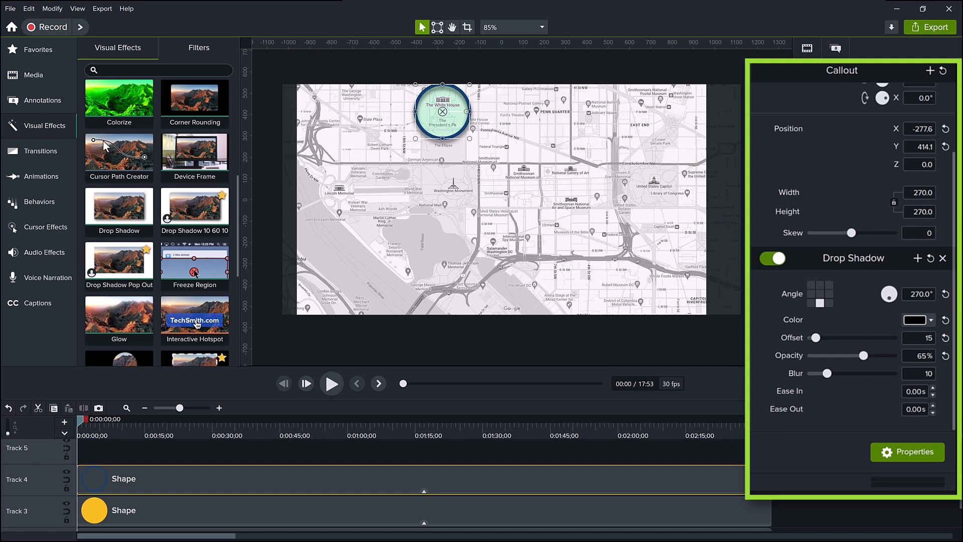
{"action": "mouse_move", "coordinate": [811, 463]}
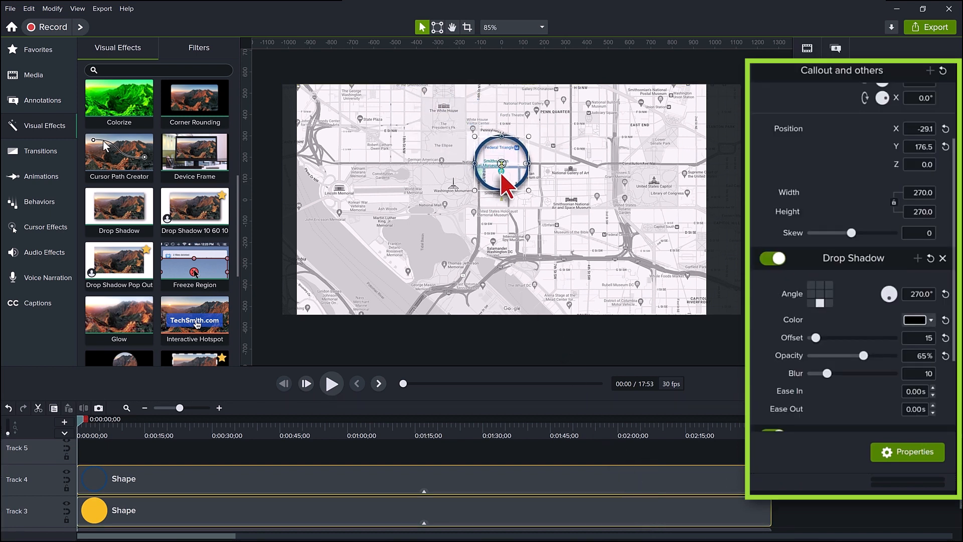
Move the magnifier over the National Museum and rename the bottom track Black & White.
{"action": "left_click_drag", "start_coordinate": [501, 163], "coordinate": [537, 185]}
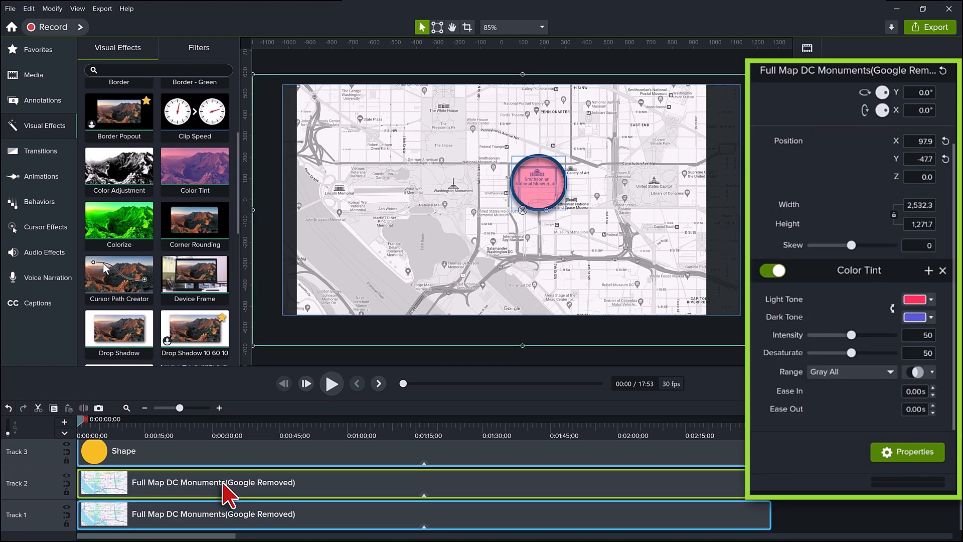
{"action": "right_click", "coordinate": [24, 515]}
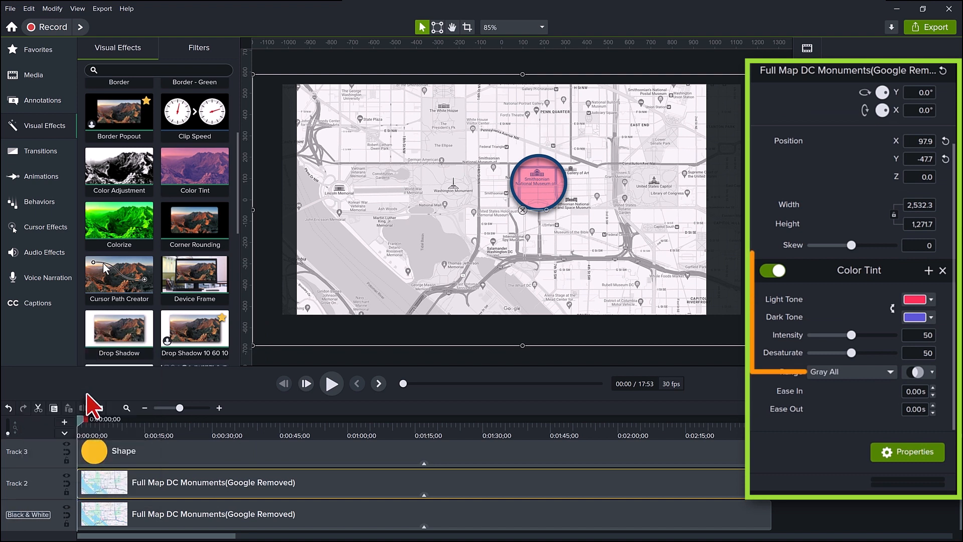
{"action": "left_click", "coordinate": [915, 299]}
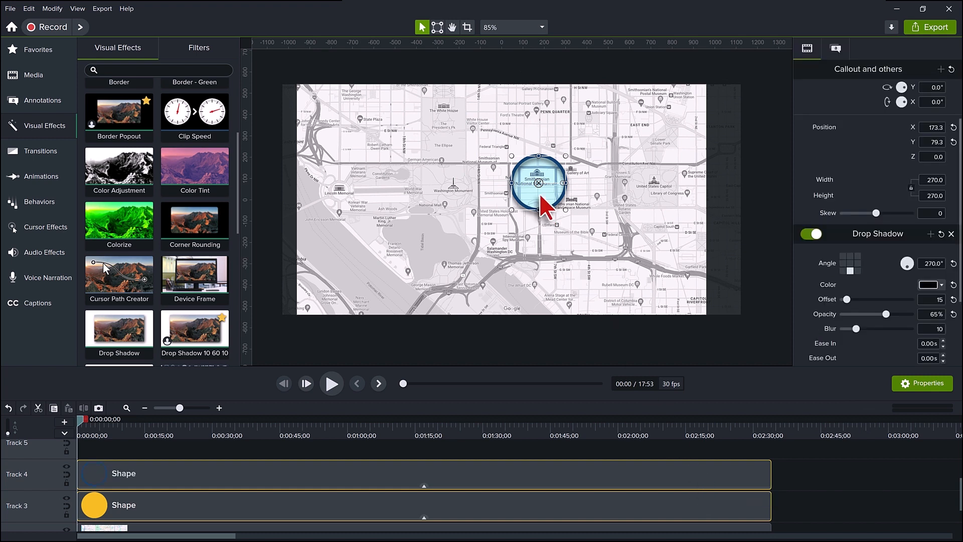
Return the magnifier to the White House and rename the colored map track Colored Map.
{"action": "left_click_drag", "start_coordinate": [538, 184], "coordinate": [443, 114]}
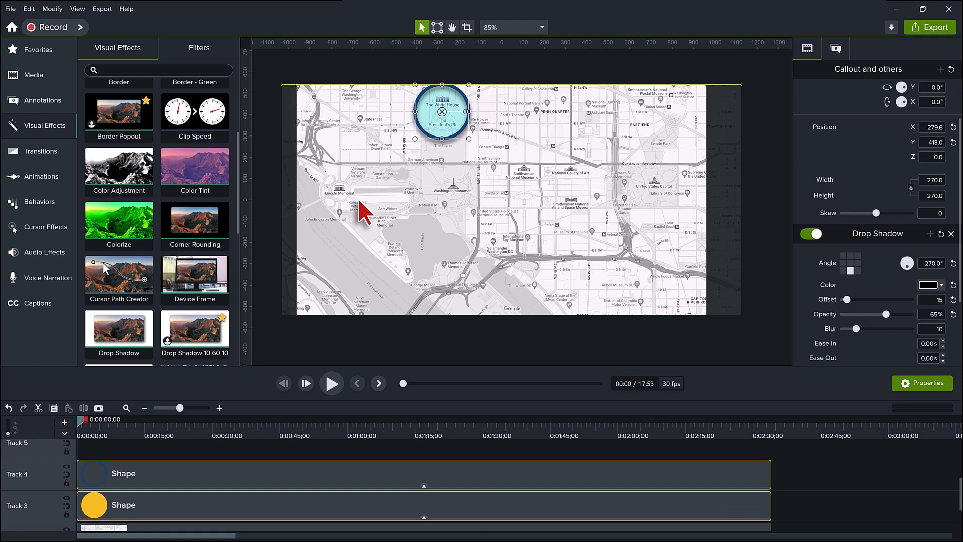
{"action": "left_click", "coordinate": [33, 74]}
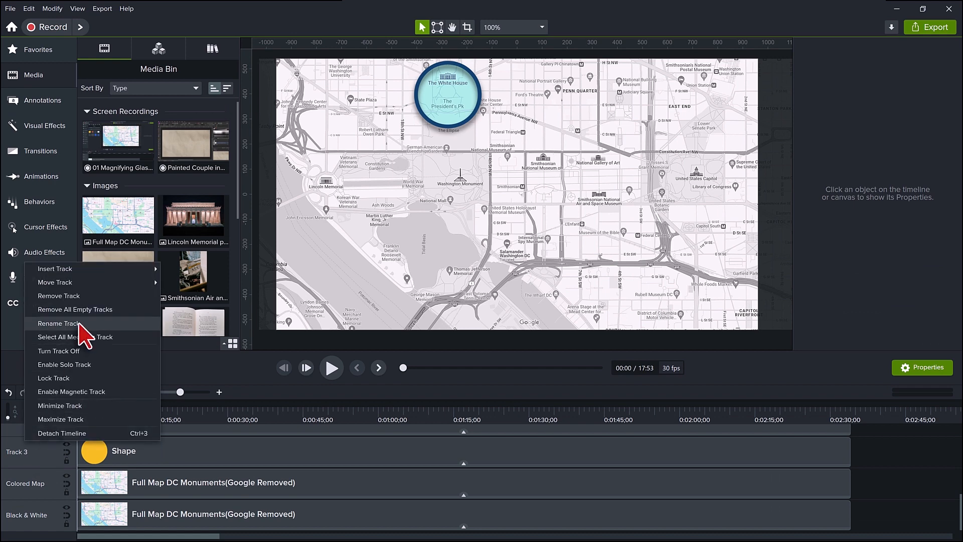
{"action": "left_click", "coordinate": [59, 324]}
{"action": "type", "text": "Media Matt"}
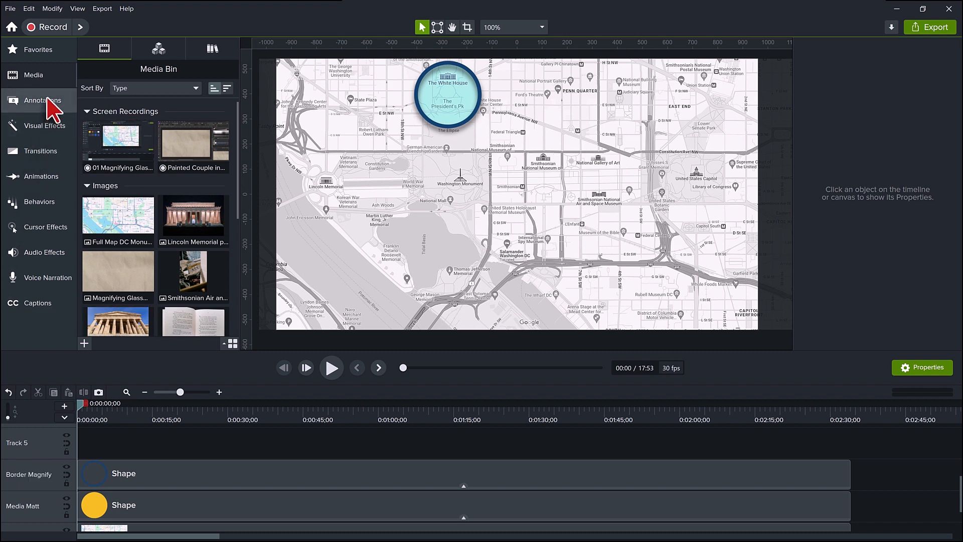
Place a dark blue rectangle shape on a new track over the map's upper right.
{"action": "left_click", "coordinate": [43, 100]}
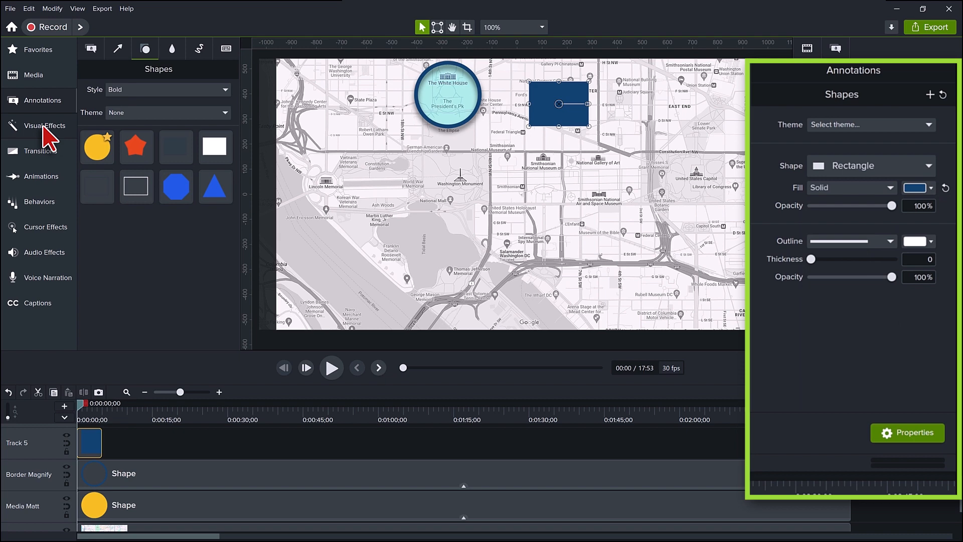
{"action": "left_click", "coordinate": [41, 125]}
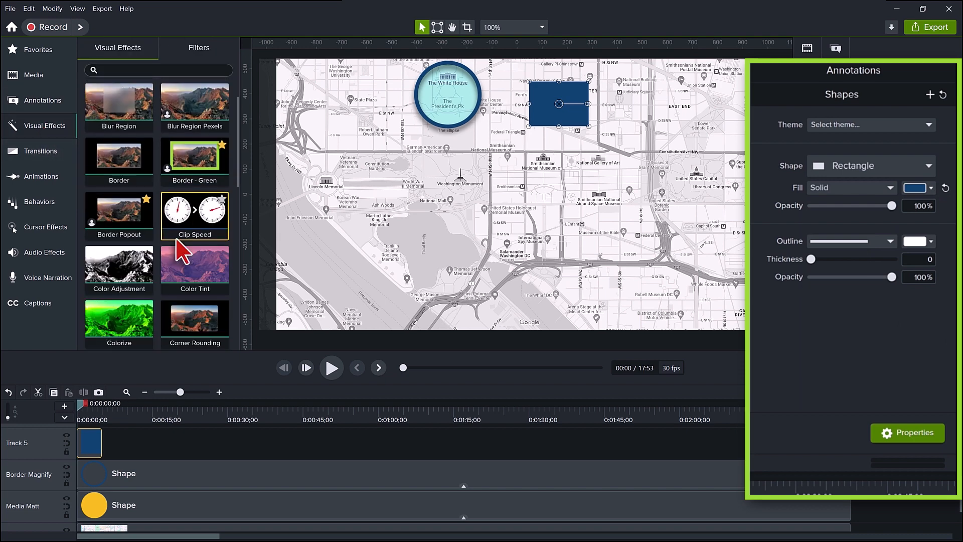
Apply Corner Rounding at radius 40 and stretch the rectangle into a tall narrow panel.
{"action": "scroll", "scroll_direction": "down", "scroll_amount": 3}
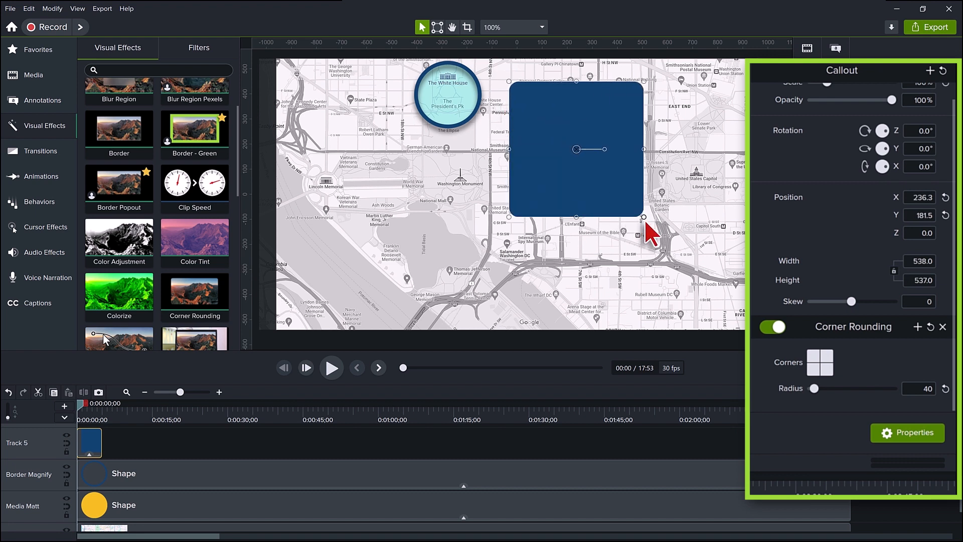
{"action": "left_click_drag", "start_coordinate": [644, 216], "coordinate": [644, 233]}
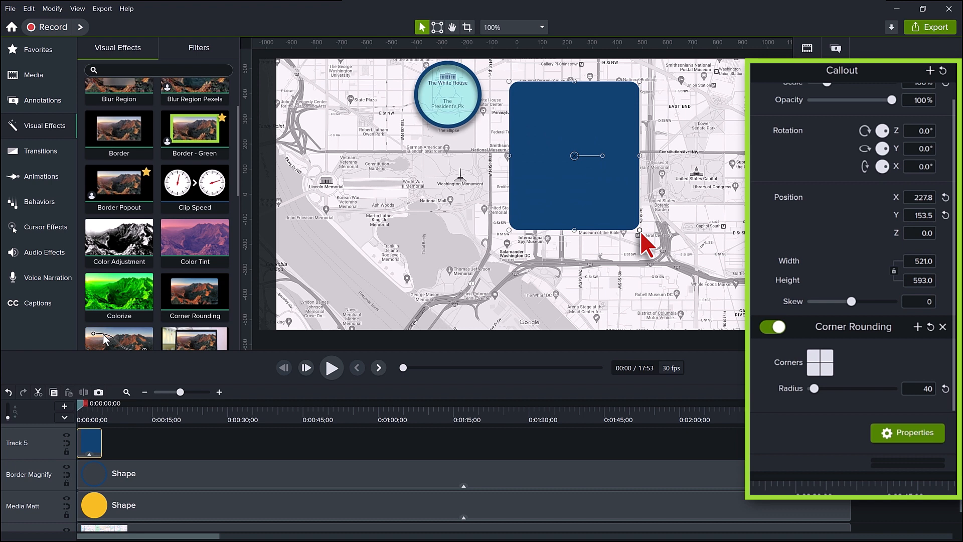
{"action": "left_click_drag", "start_coordinate": [639, 231], "coordinate": [648, 242]}
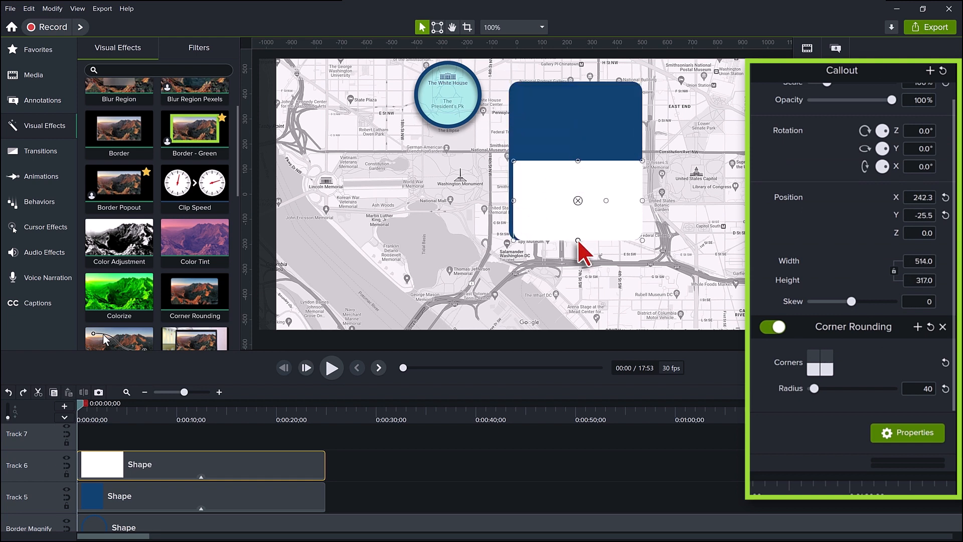
Shrink the white rounded box to 496 by 297 inside the blue panel, leaving a thin blue border.
{"action": "left_click_drag", "start_coordinate": [578, 240], "coordinate": [639, 214]}
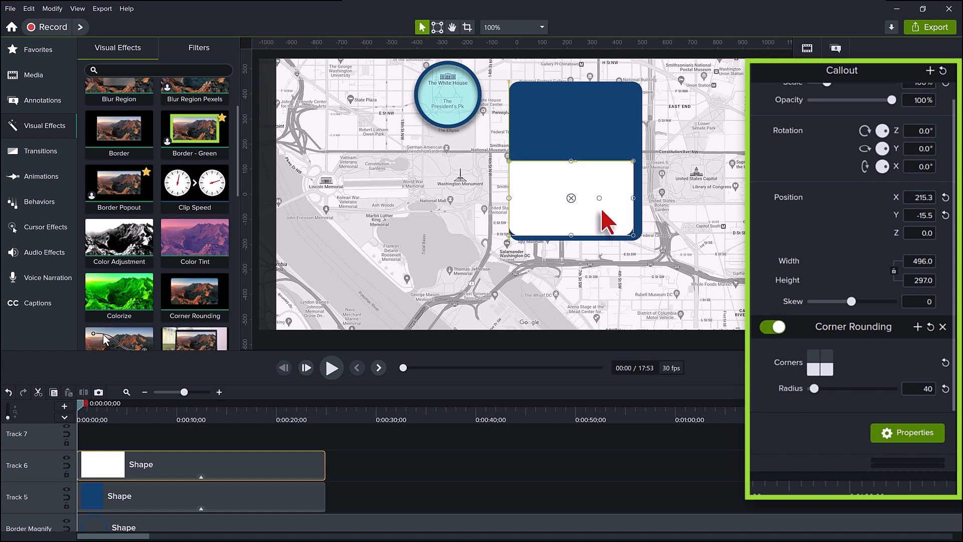
{"action": "left_click_drag", "start_coordinate": [608, 218], "coordinate": [573, 197]}
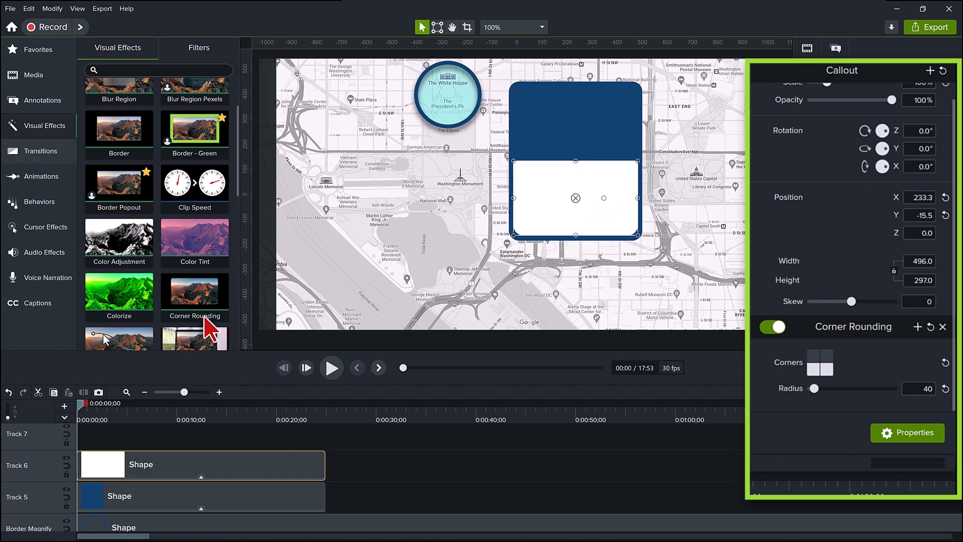
Scale the White House photo from the Media Bin into the panel top and round its corners to match.
{"action": "left_click", "coordinate": [33, 74]}
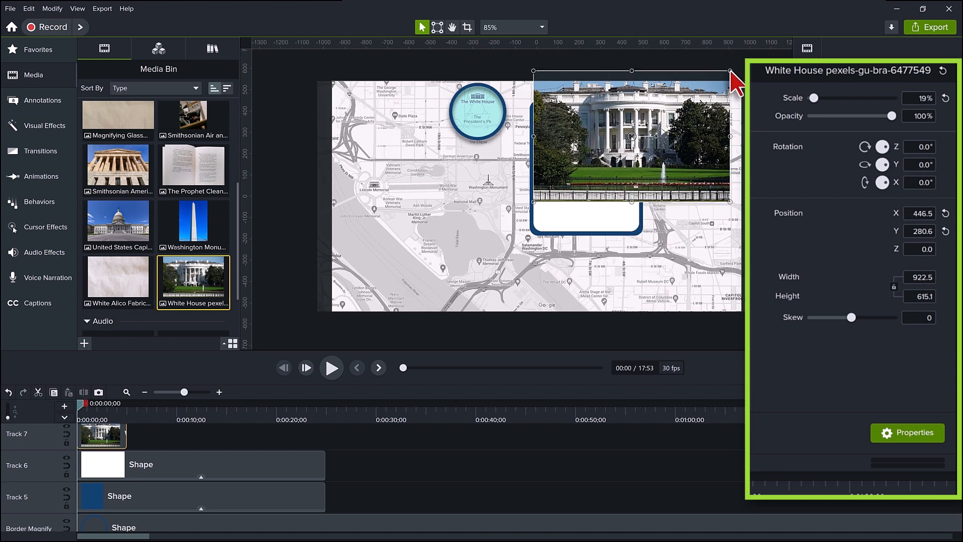
{"action": "left_click_drag", "start_coordinate": [729, 72], "coordinate": [639, 112]}
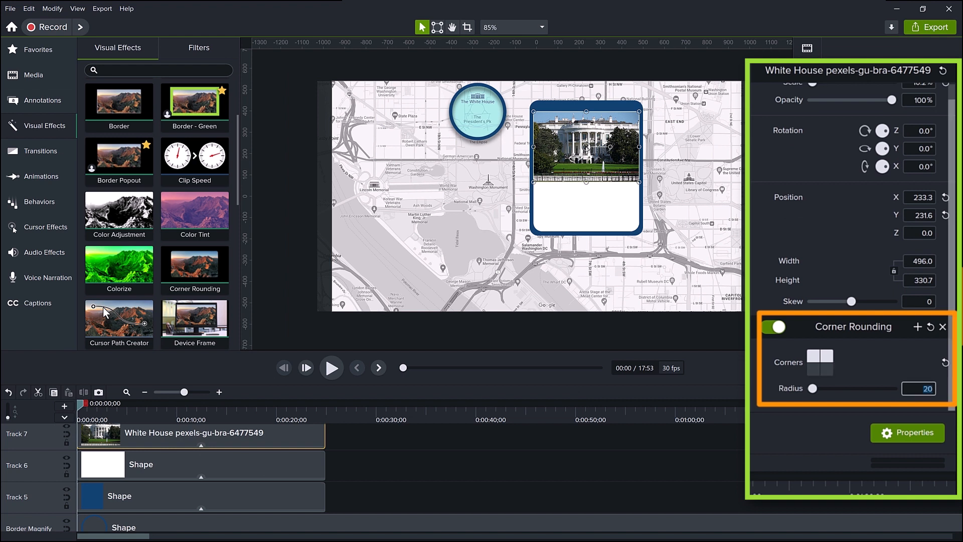
{"action": "type", "text": "40"}
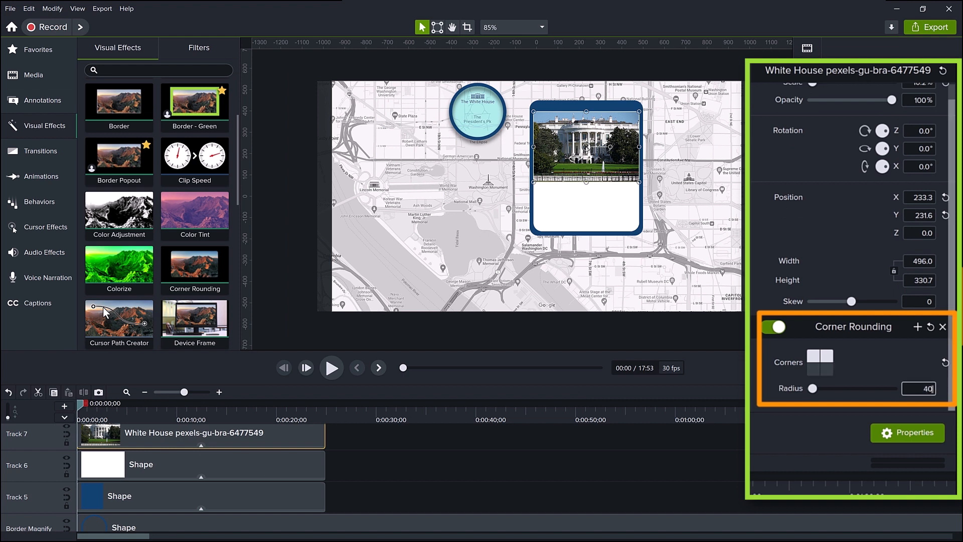
{"action": "left_click_drag", "start_coordinate": [817, 388], "coordinate": [825, 388]}
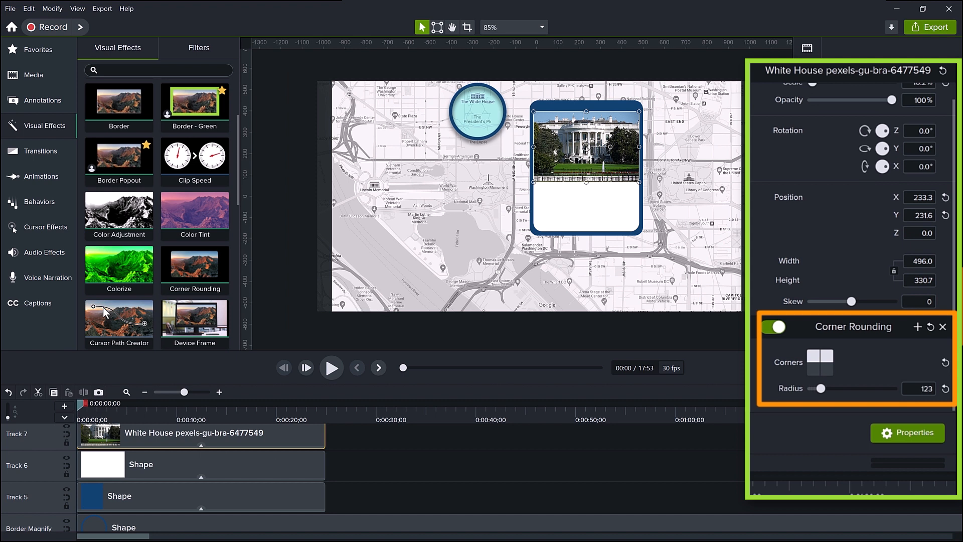
{"action": "left_click_drag", "start_coordinate": [820, 387], "coordinate": [839, 387]}
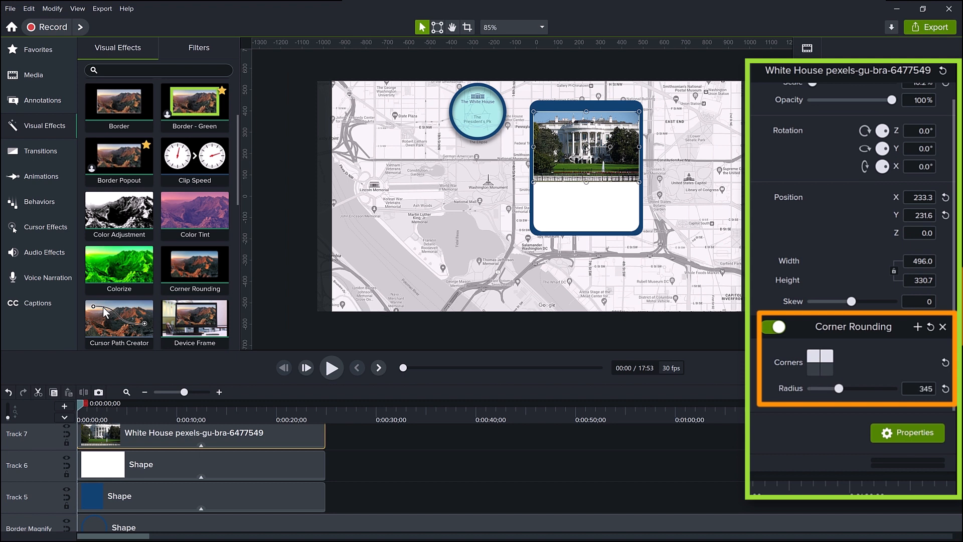
{"action": "left_click_drag", "start_coordinate": [840, 388], "coordinate": [851, 388]}
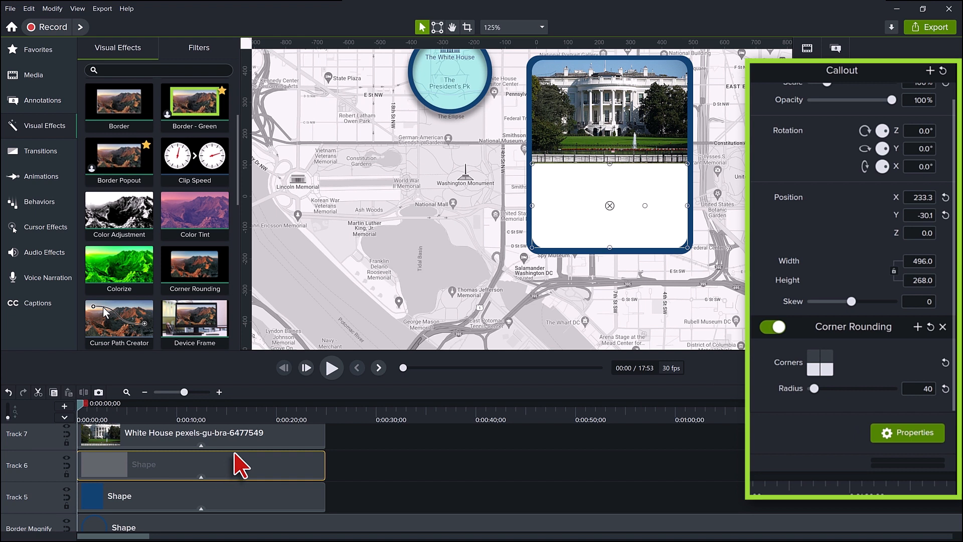
{"action": "mouse_move", "coordinate": [246, 460]}
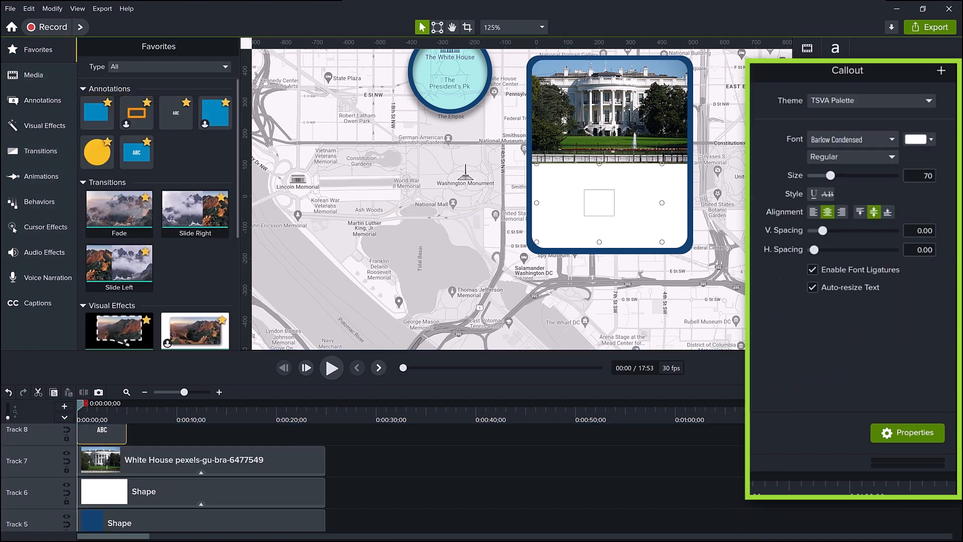
Make the callout text black, aligned left and top, and lengthen its clip to match the photo.
{"action": "left_click", "coordinate": [915, 138]}
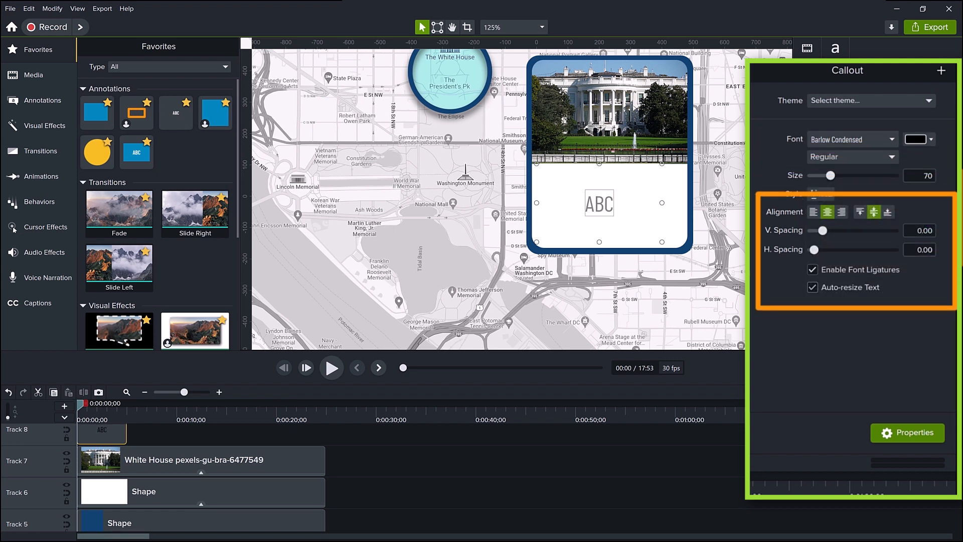
{"action": "left_click", "coordinate": [813, 286]}
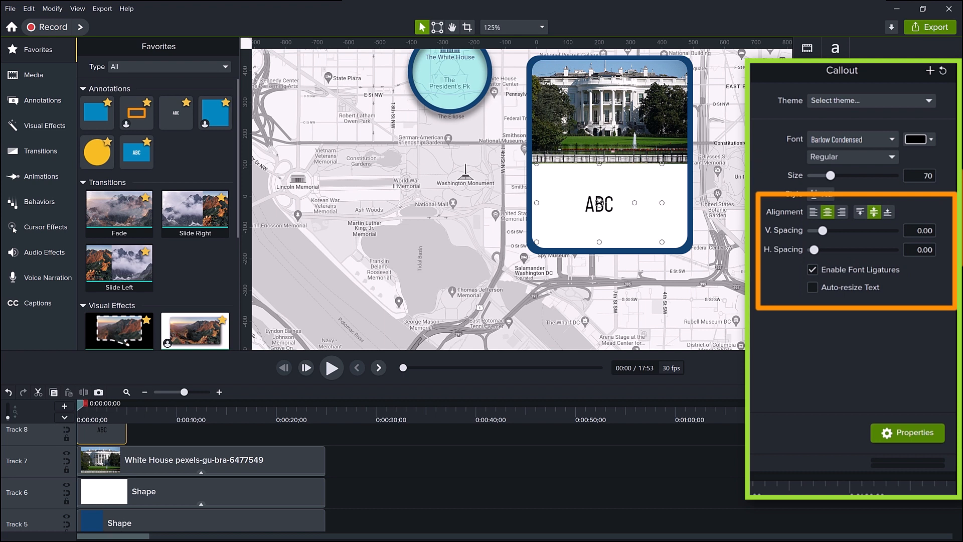
{"action": "left_click", "coordinate": [813, 212]}
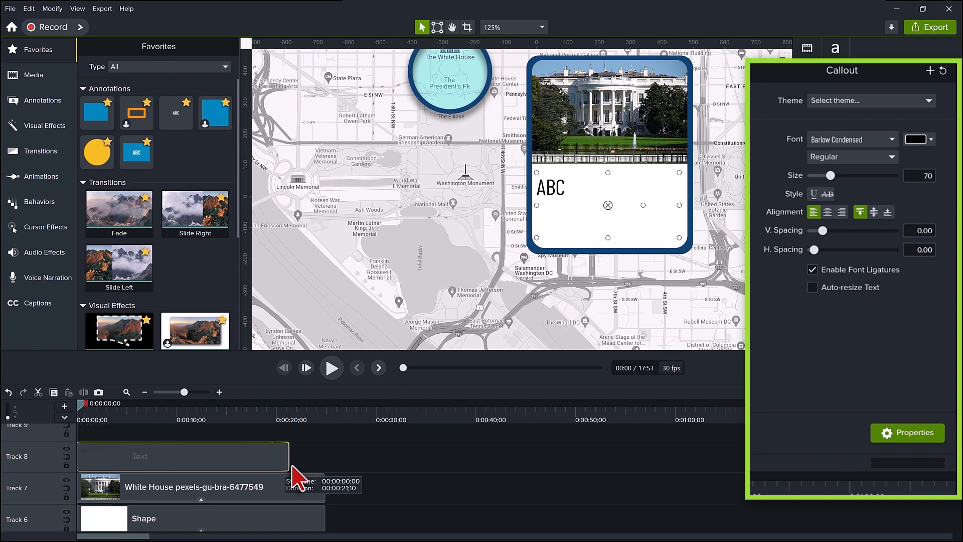
{"action": "left_click", "coordinate": [185, 455]}
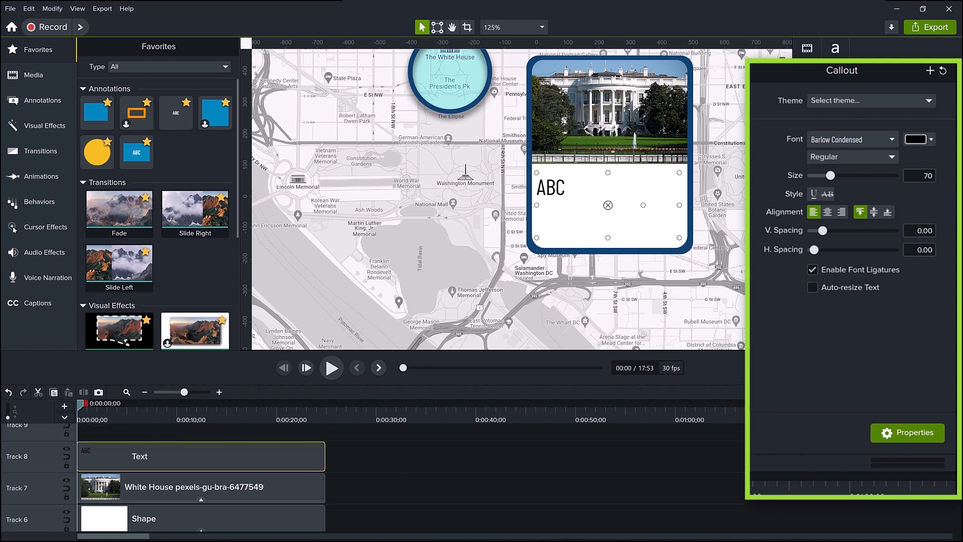
{"action": "left_click_drag", "start_coordinate": [853, 174], "coordinate": [816, 174]}
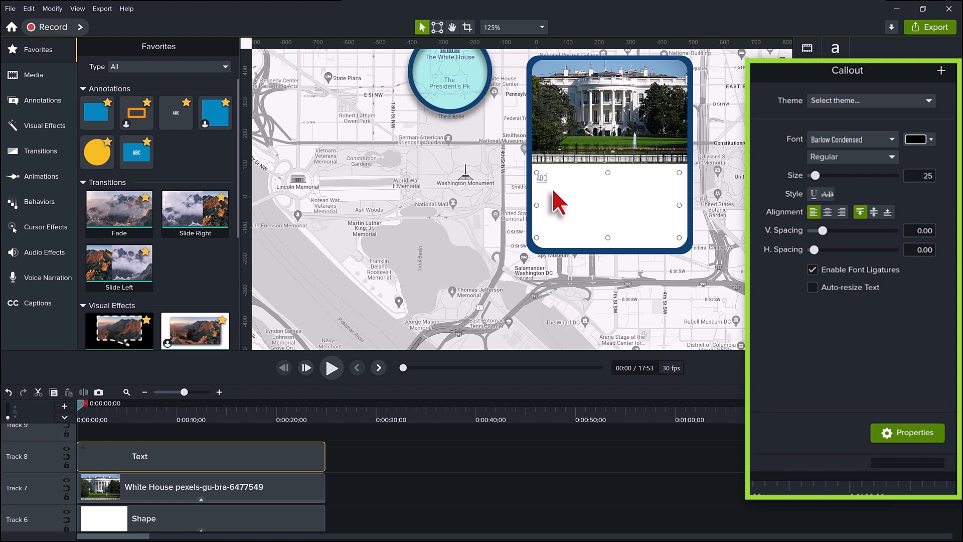
Enter the 25-point paragraph starting 'George Washington, the first President of the United States, selected the site...'.
{"action": "type", "text": "George Washington, the first President of the United States, selected the site for the White House in 1791. In the year 1792 the corner stone was laid and the architect, James Hoban, was chosen. It took eight years of construction before President John Adams and his wife moved in. The building was still not finished at that time."}
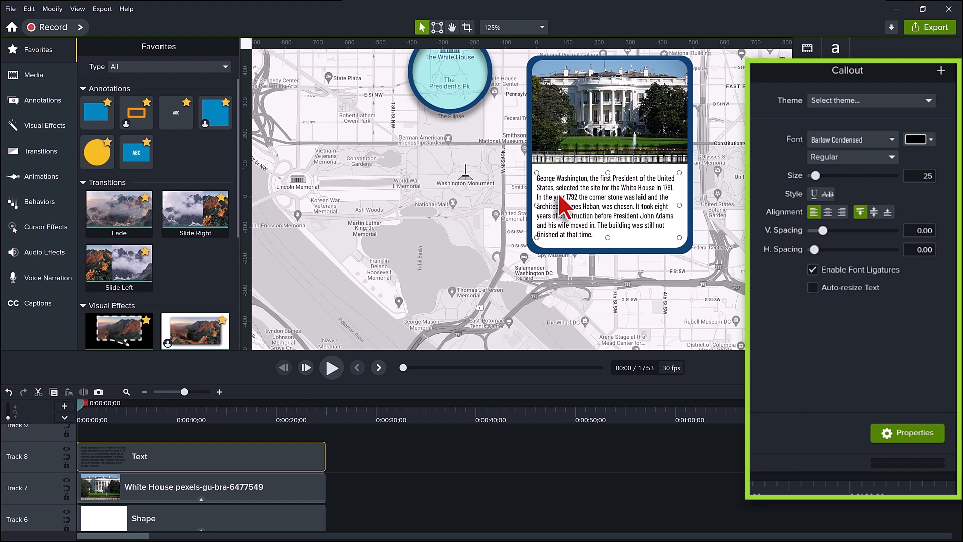
{"action": "left_click", "coordinate": [613, 188]}
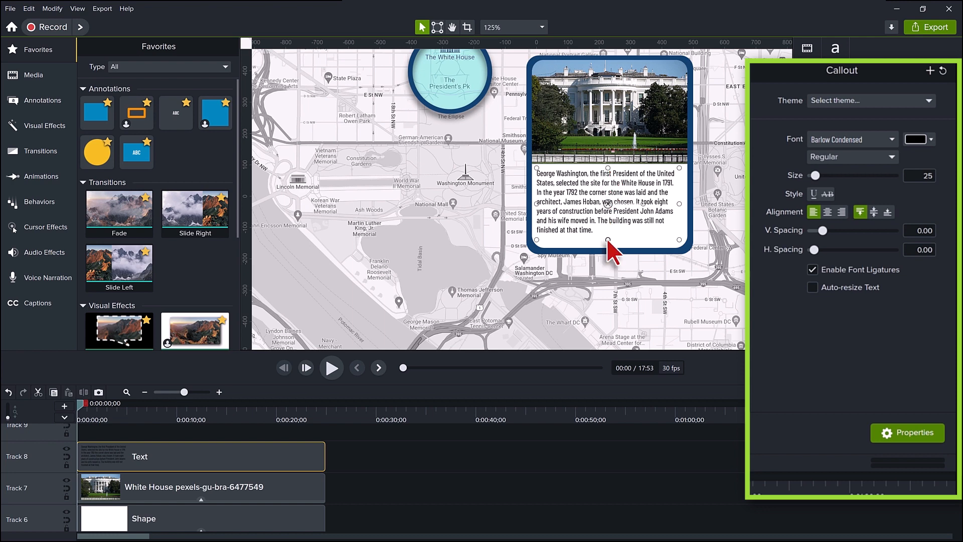
{"action": "scroll", "scroll_direction": "down", "scroll_amount": 3}
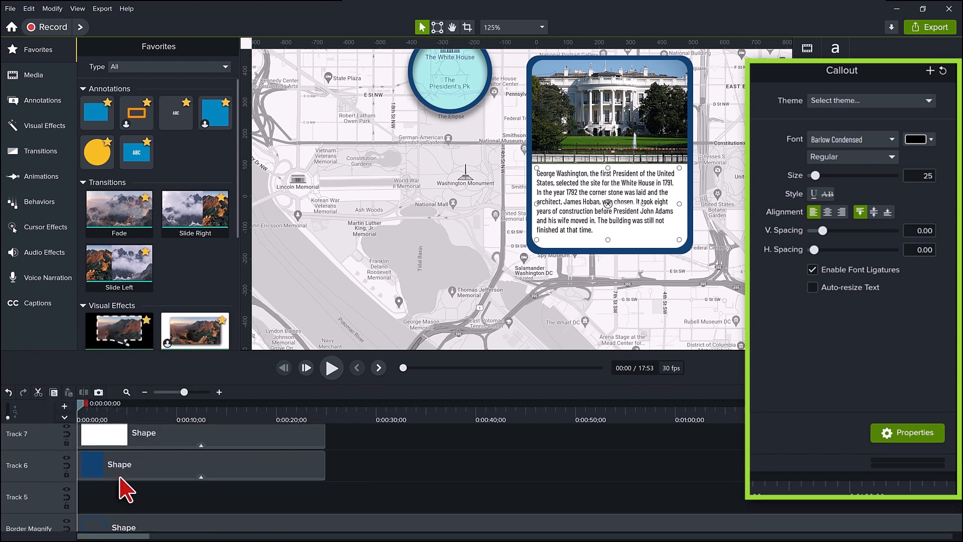
Duplicate the blue border shape into a thin bar connecting the magnifier circle to the panel.
{"action": "left_click", "coordinate": [96, 112]}
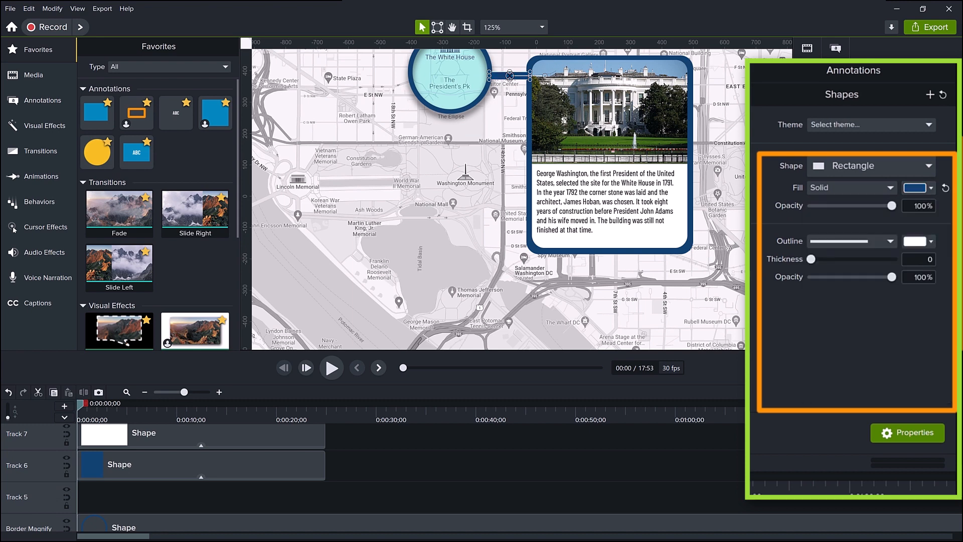
{"action": "left_click", "coordinate": [451, 27]}
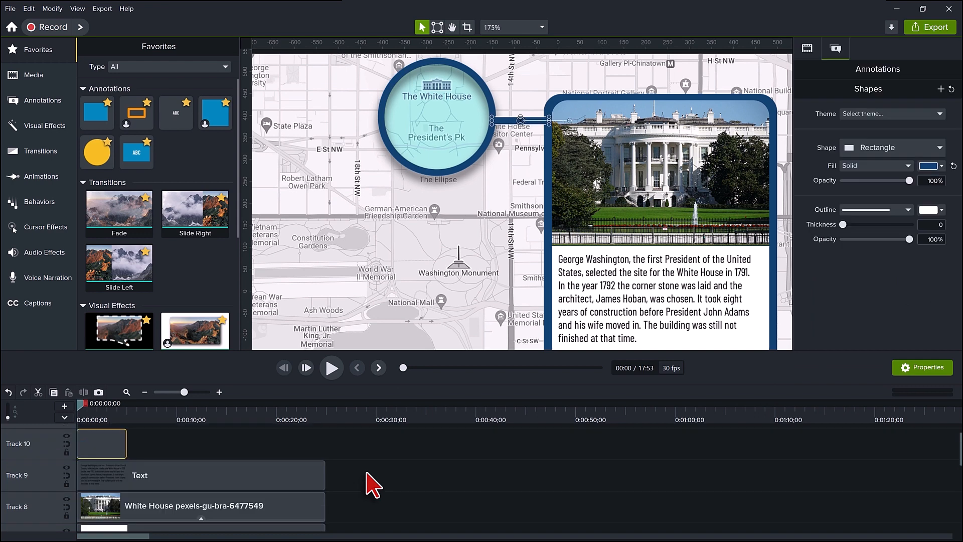
{"action": "scroll", "scroll_direction": "down", "scroll_amount": 3}
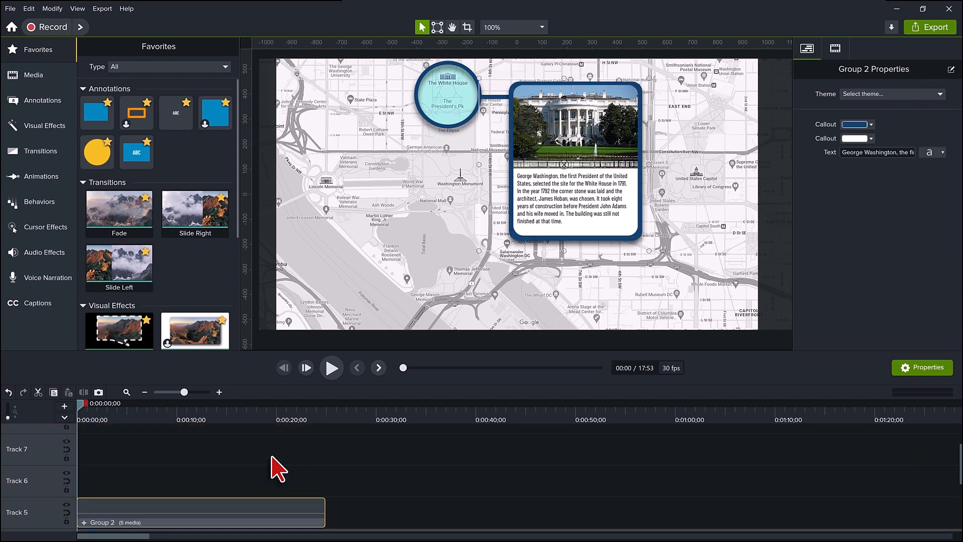
{"action": "mouse_move", "coordinate": [153, 463]}
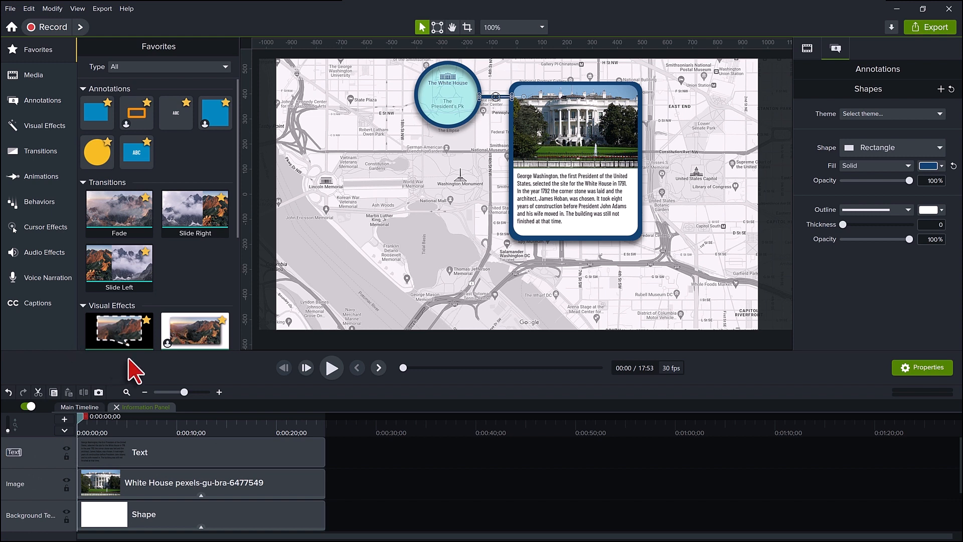
{"action": "mouse_move", "coordinate": [52, 467]}
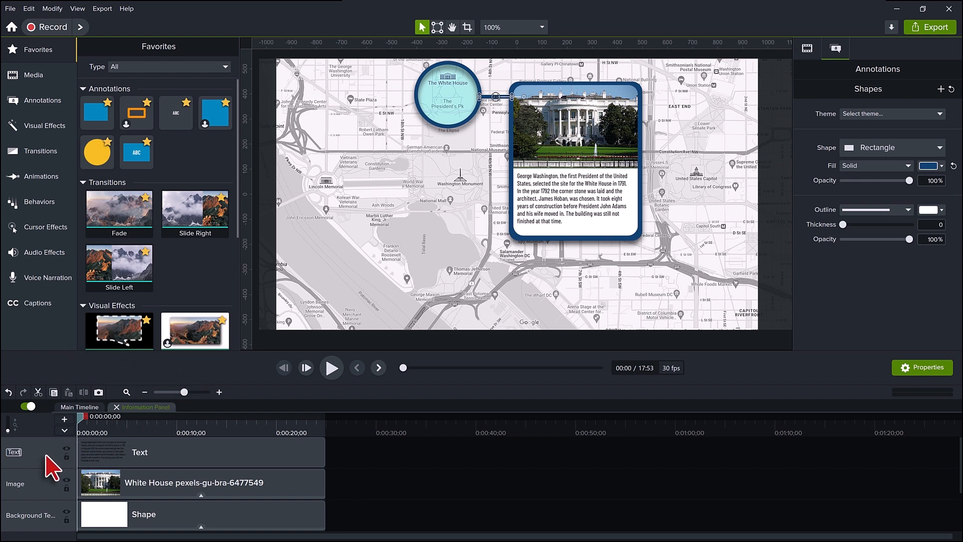
Group the panel clips as Information Panel with tracks labelled text, image and background.
{"action": "scroll", "scroll_direction": "down", "scroll_amount": 3}
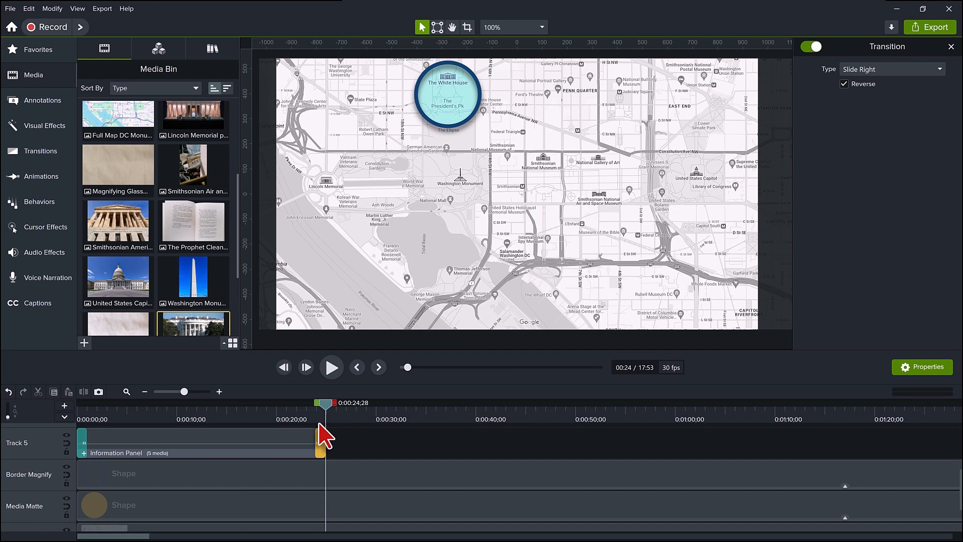
{"action": "mouse_move", "coordinate": [347, 513]}
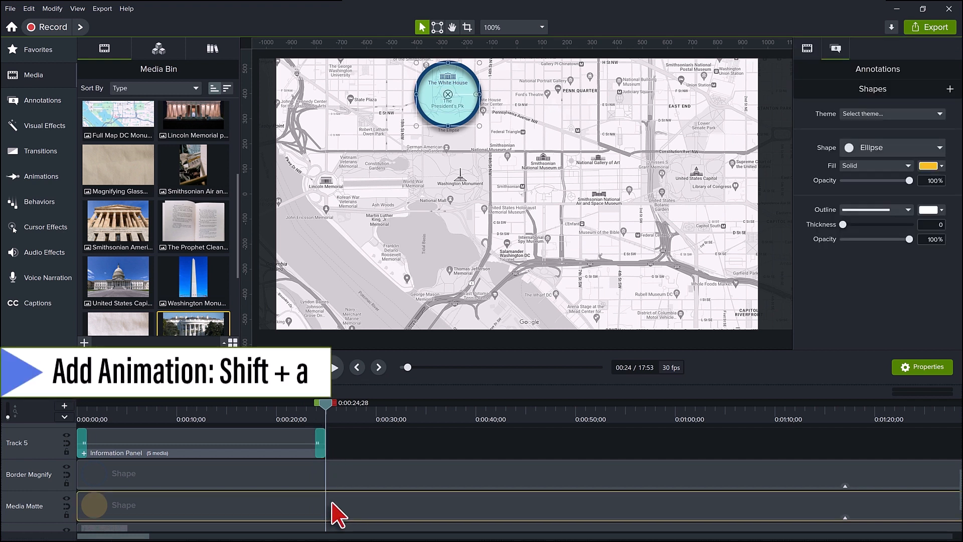
Animate the magnifier matte to the Lincoln Memorial with Shift+A and paste the matching animation onto its border.
{"action": "key", "text": "shift+a"}
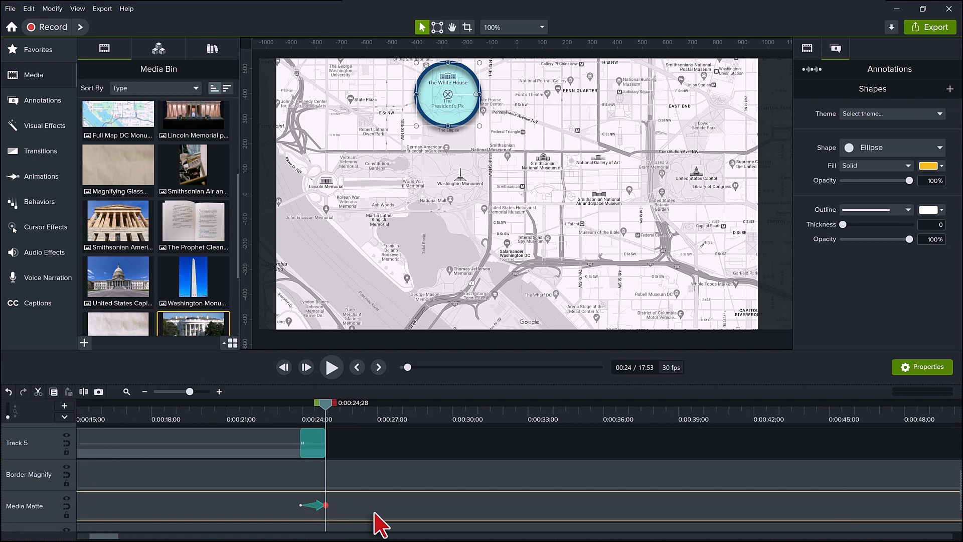
{"action": "left_click_drag", "start_coordinate": [316, 504], "coordinate": [333, 504]}
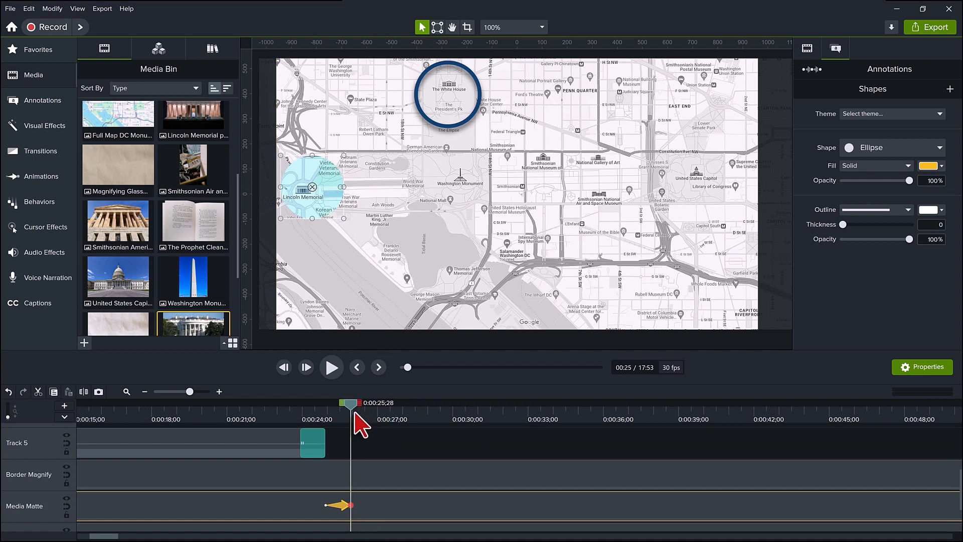
{"action": "mouse_move", "coordinate": [357, 451]}
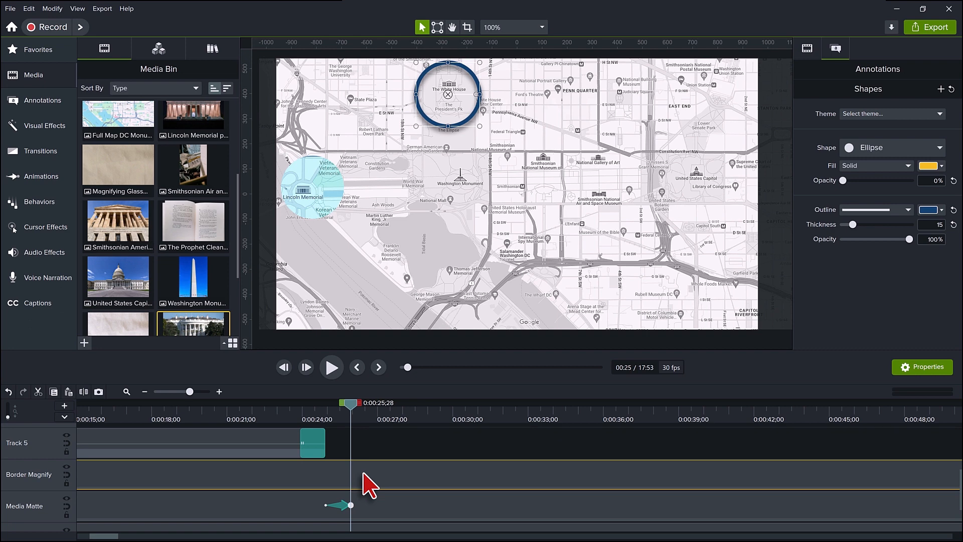
{"action": "key", "text": "ctrl+v"}
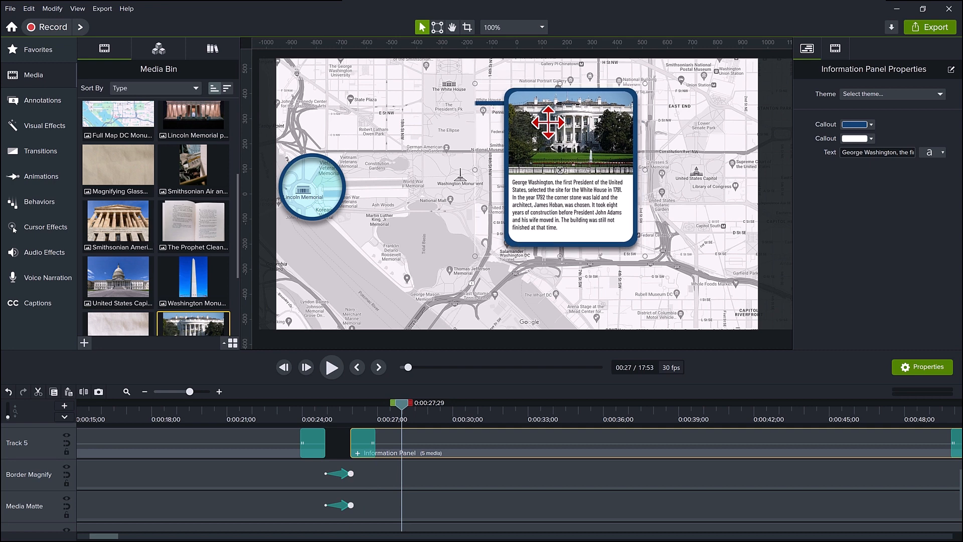
Move the pasted Information Panel copy next to the Lincoln Memorial circle.
{"action": "left_click_drag", "start_coordinate": [570, 132], "coordinate": [454, 194]}
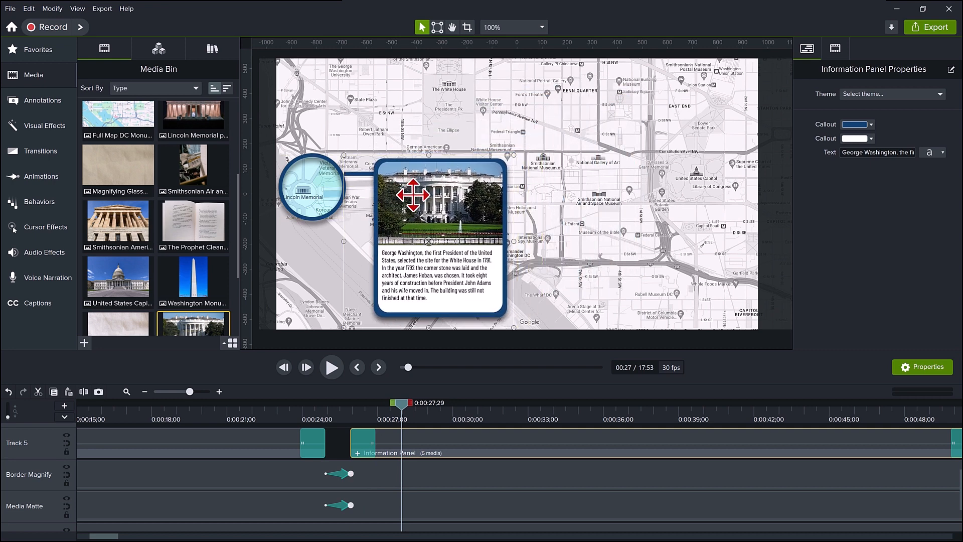
{"action": "mouse_move", "coordinate": [399, 379]}
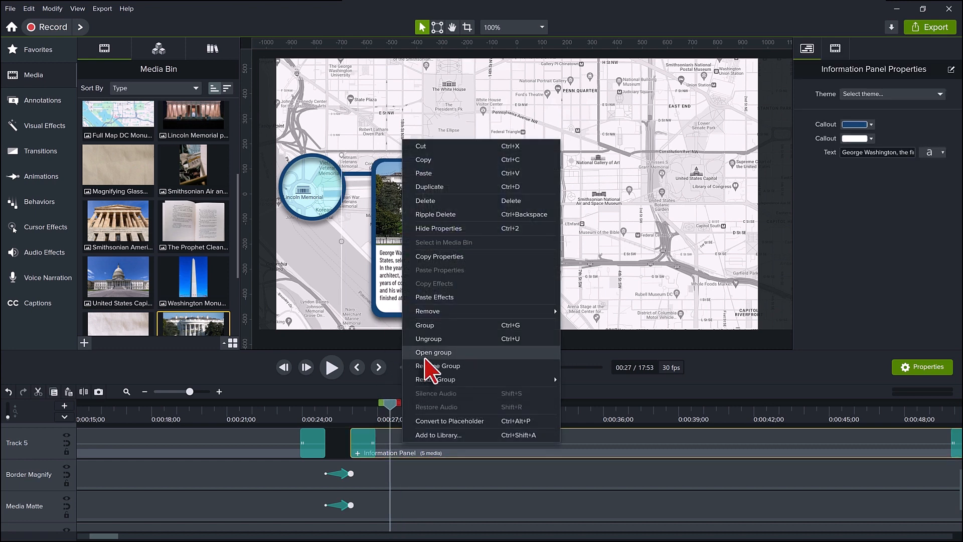
Open the copied group, replace its photo with the Lincoln Memorial image, and select the paragraph to rewrite.
{"action": "left_click", "coordinate": [433, 352]}
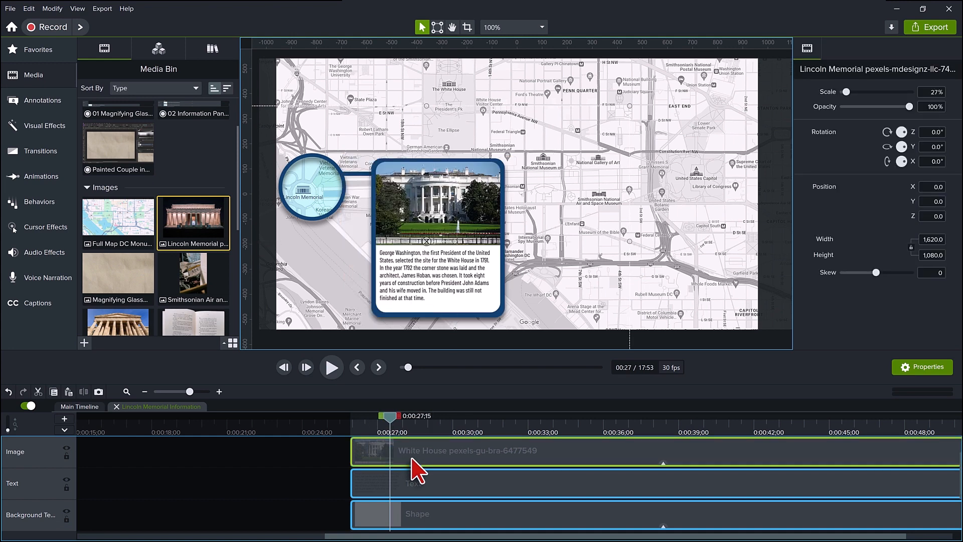
{"action": "mouse_move", "coordinate": [412, 457]}
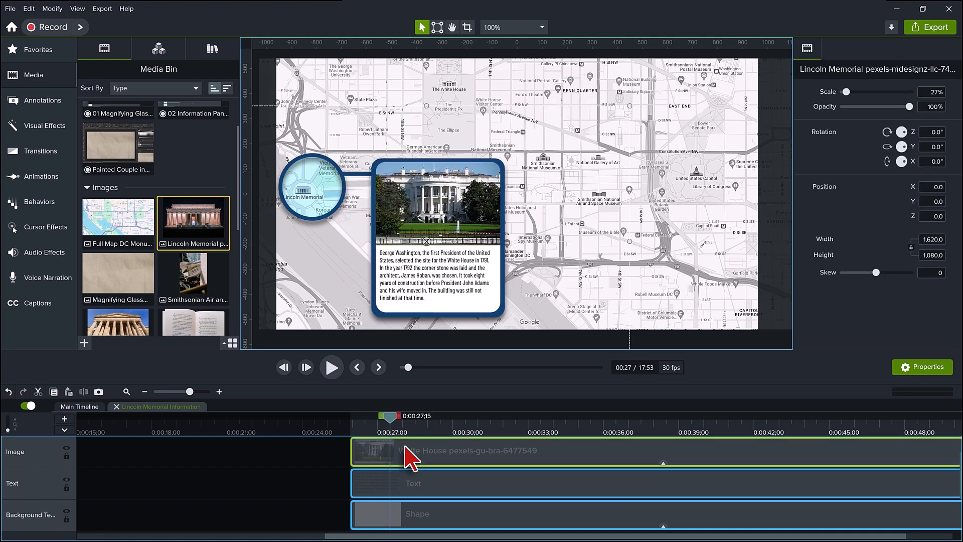
{"action": "right_click", "coordinate": [408, 450]}
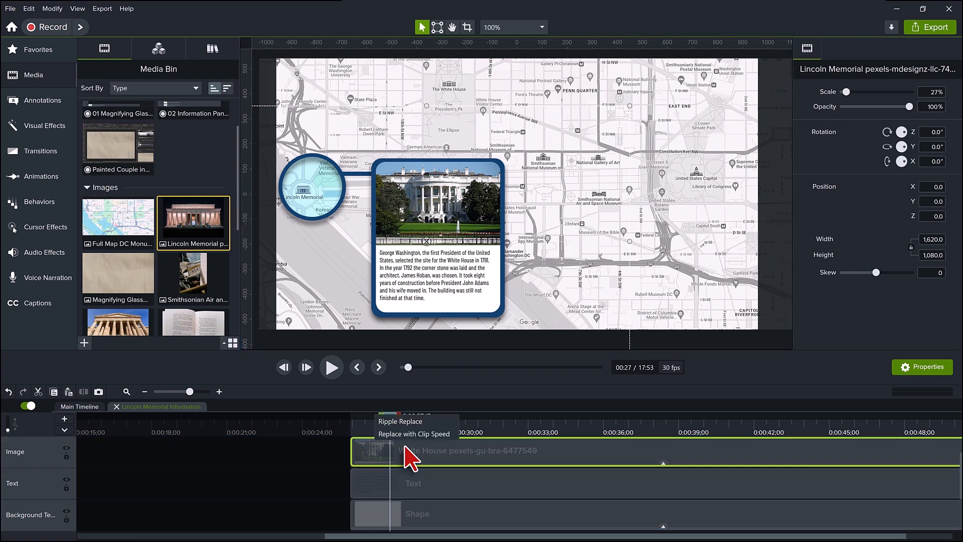
{"action": "mouse_move", "coordinate": [423, 442]}
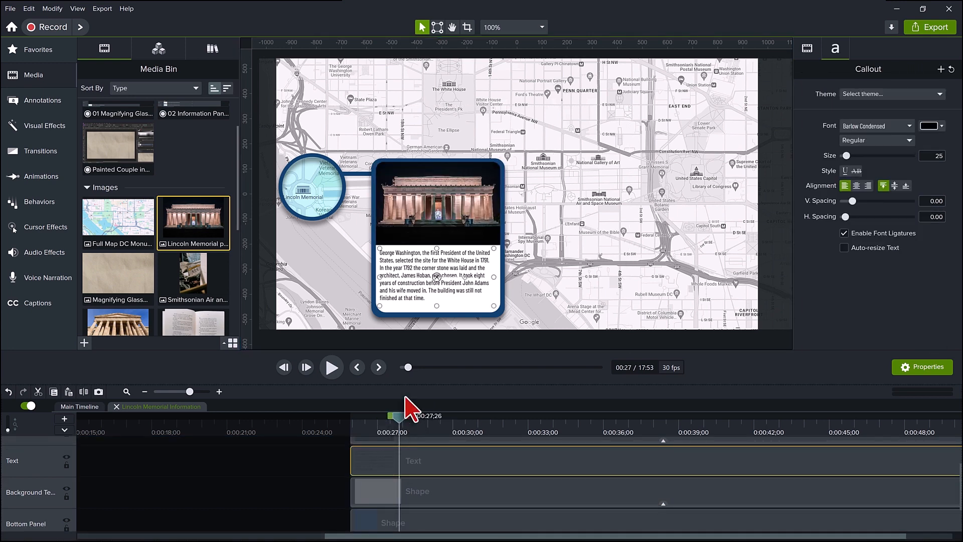
{"action": "triple_click", "coordinate": [434, 275]}
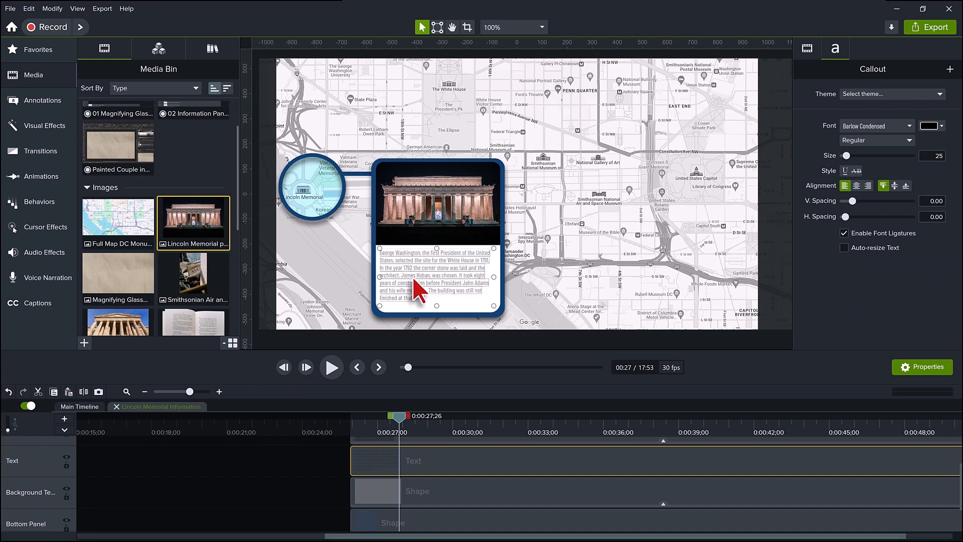